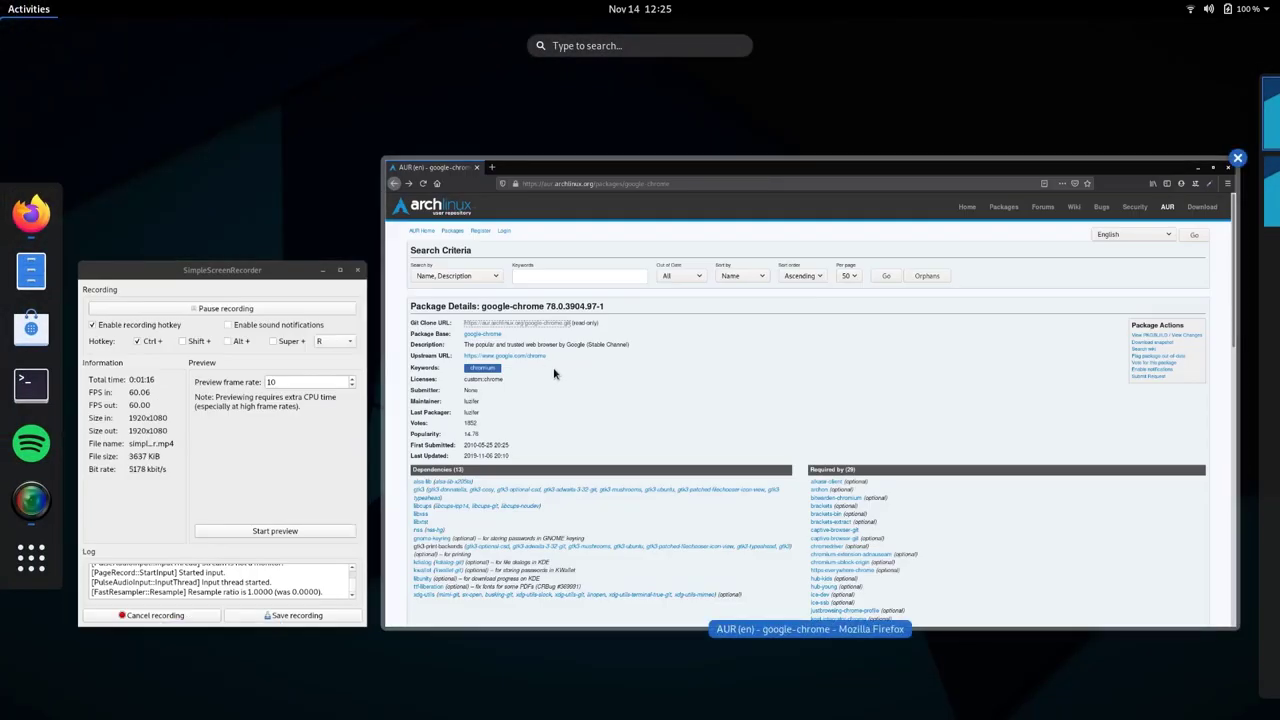
Bring the Firefox window showing the AUR home page to the front
{"action": "left_click", "coordinate": [1213, 167]}
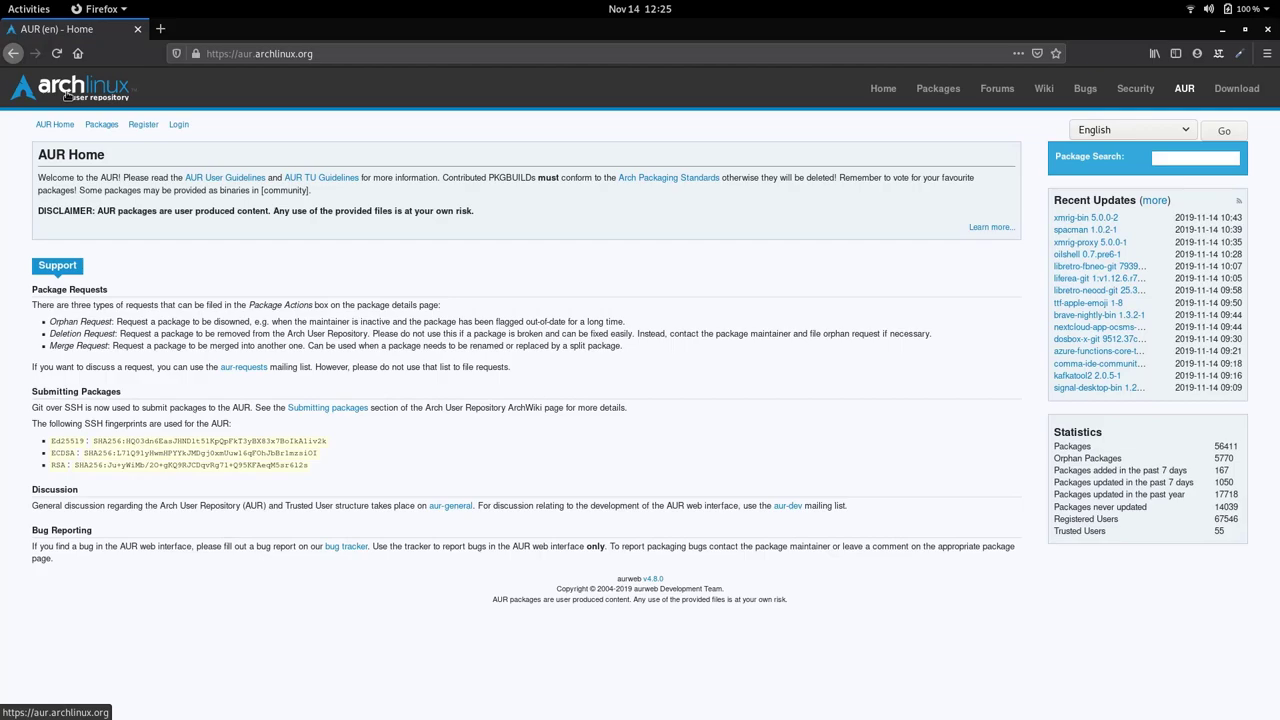
{"action": "mouse_move", "coordinate": [563, 291]}
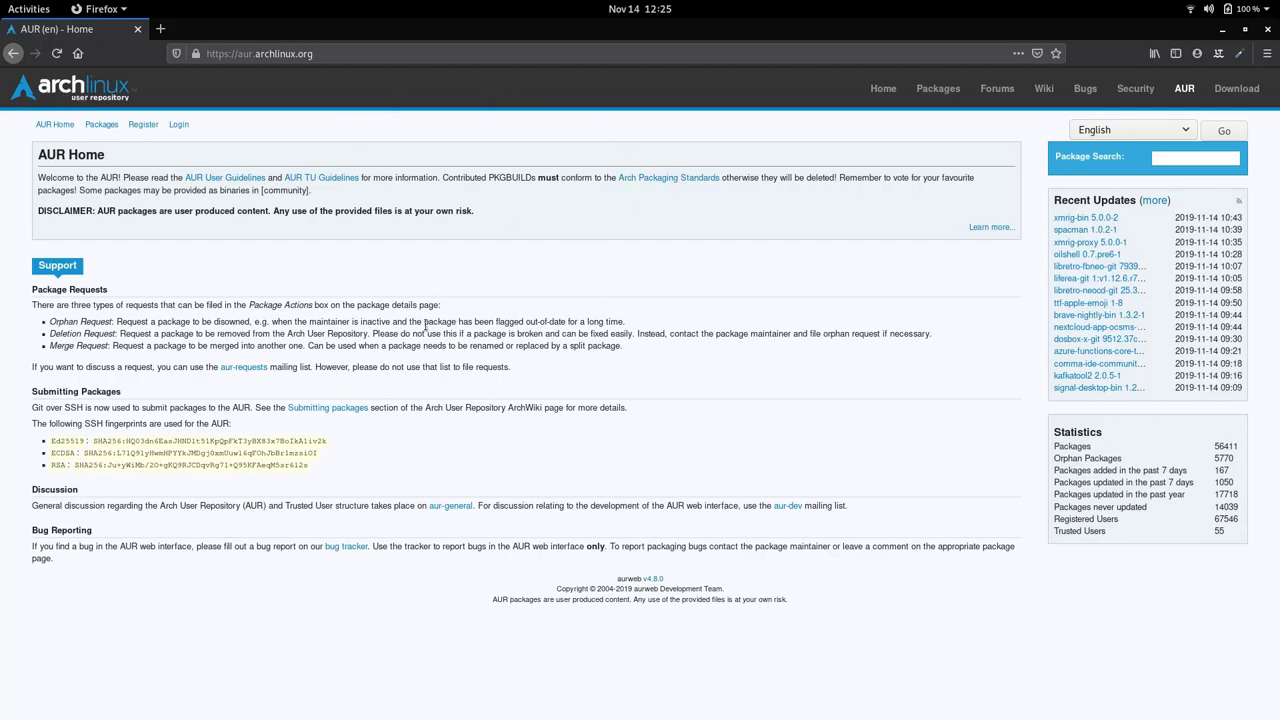
{"action": "mouse_move", "coordinate": [673, 353]}
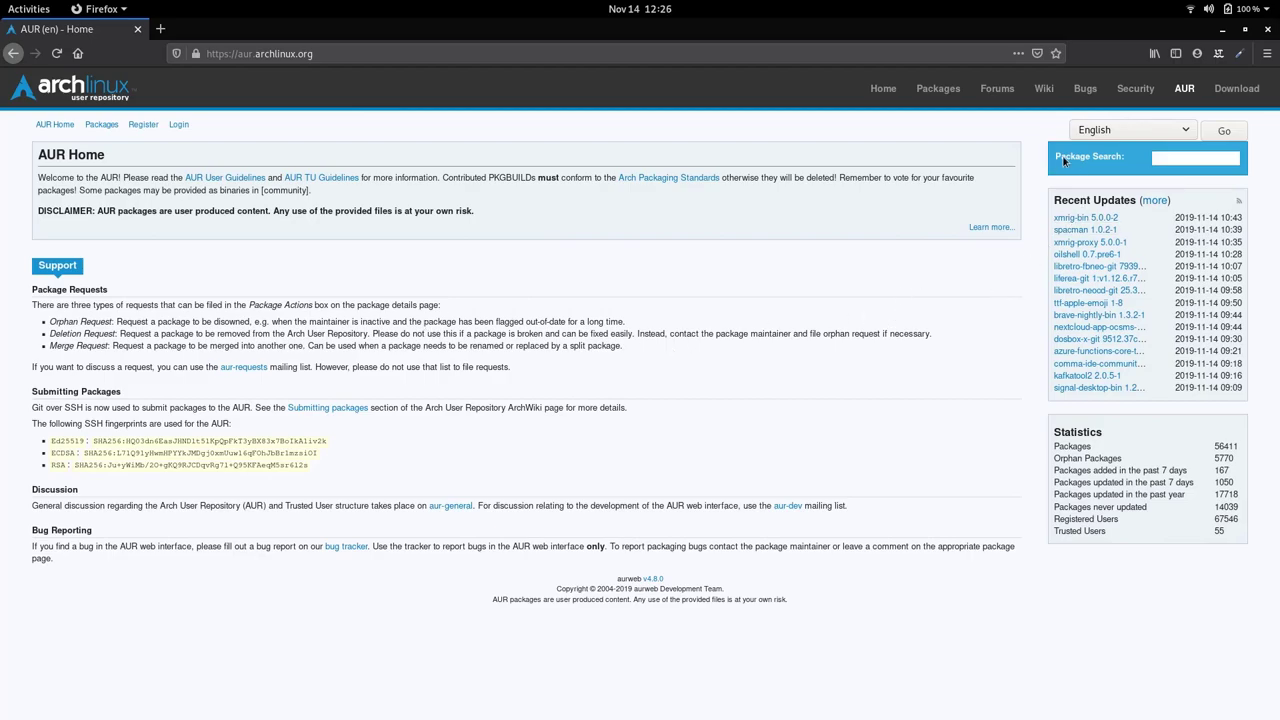
{"action": "mouse_move", "coordinate": [1133, 167]}
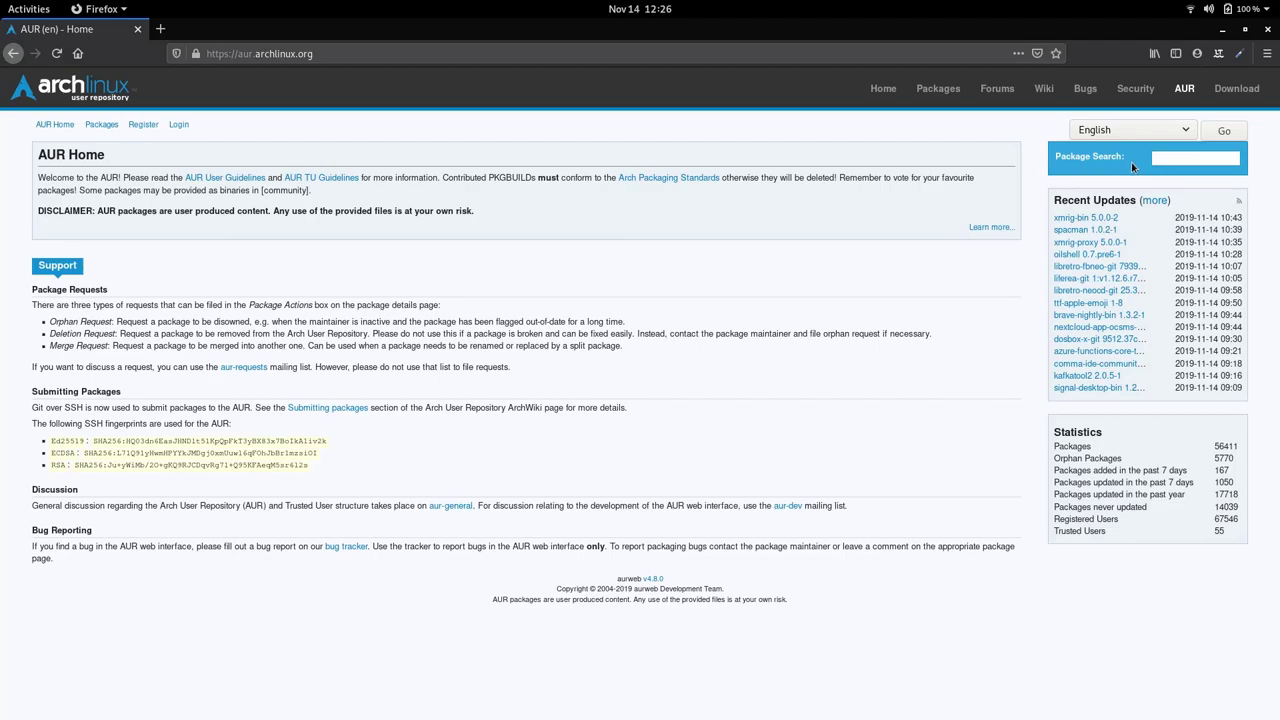
{"action": "mouse_move", "coordinate": [1133, 167]}
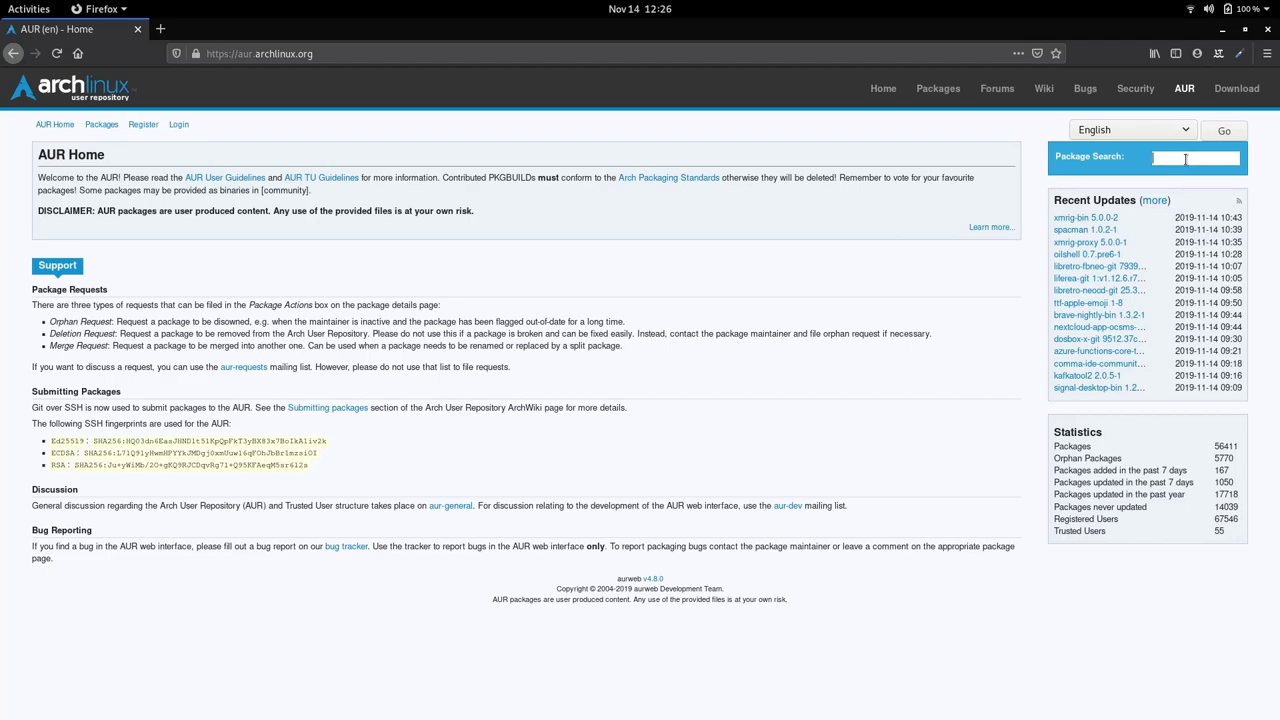
Search 'google' on the AUR and review the google-chrome package page's dependencies and sources
{"action": "type", "text": "google"}
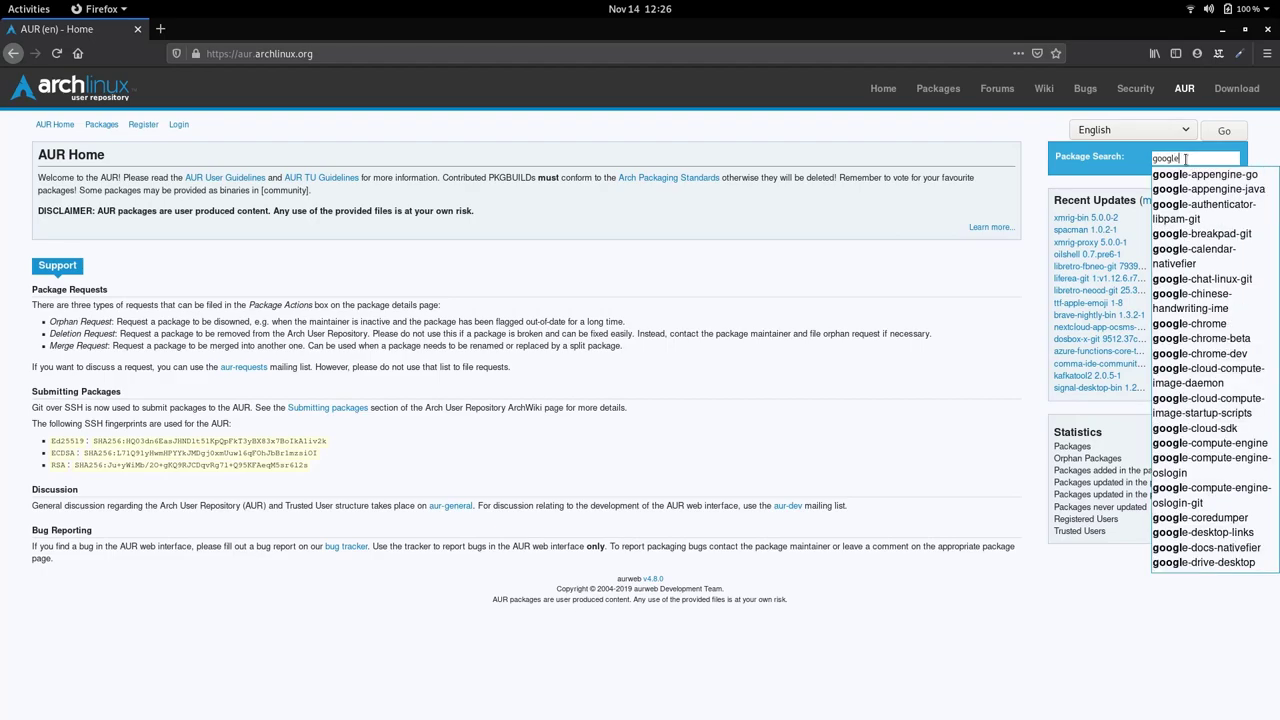
{"action": "mouse_move", "coordinate": [1185, 210]}
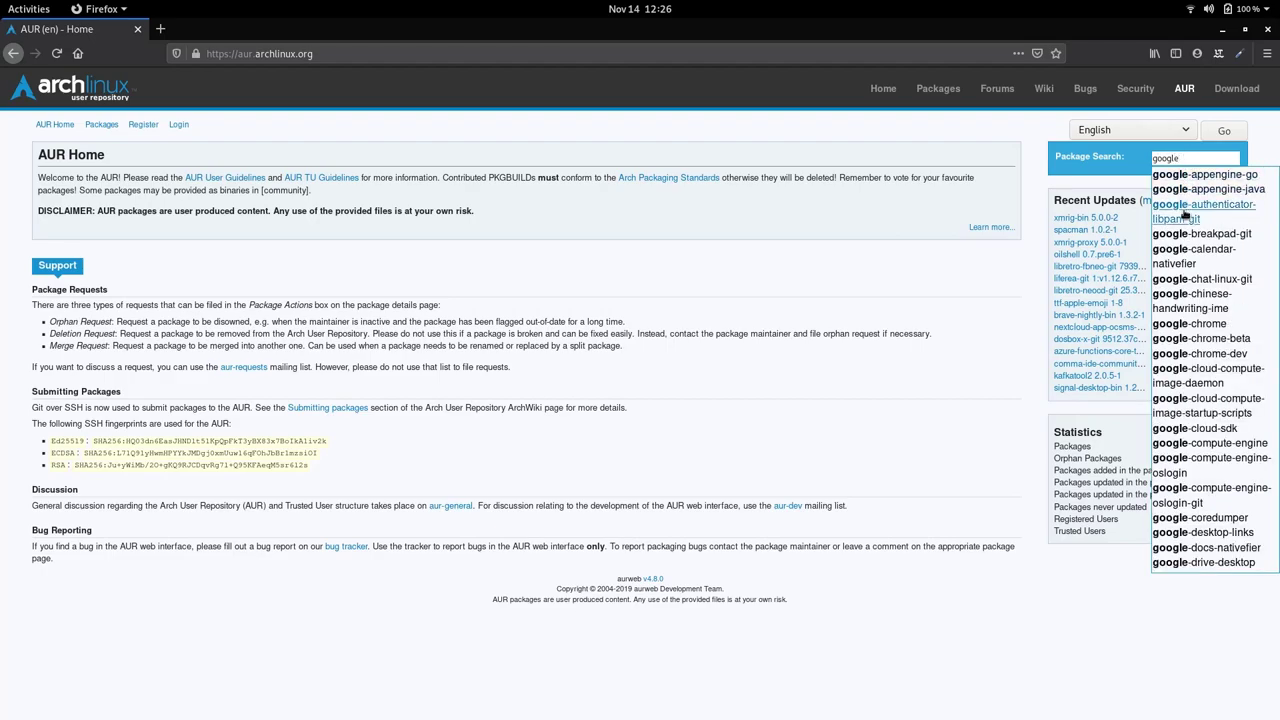
{"action": "mouse_move", "coordinate": [1189, 323]}
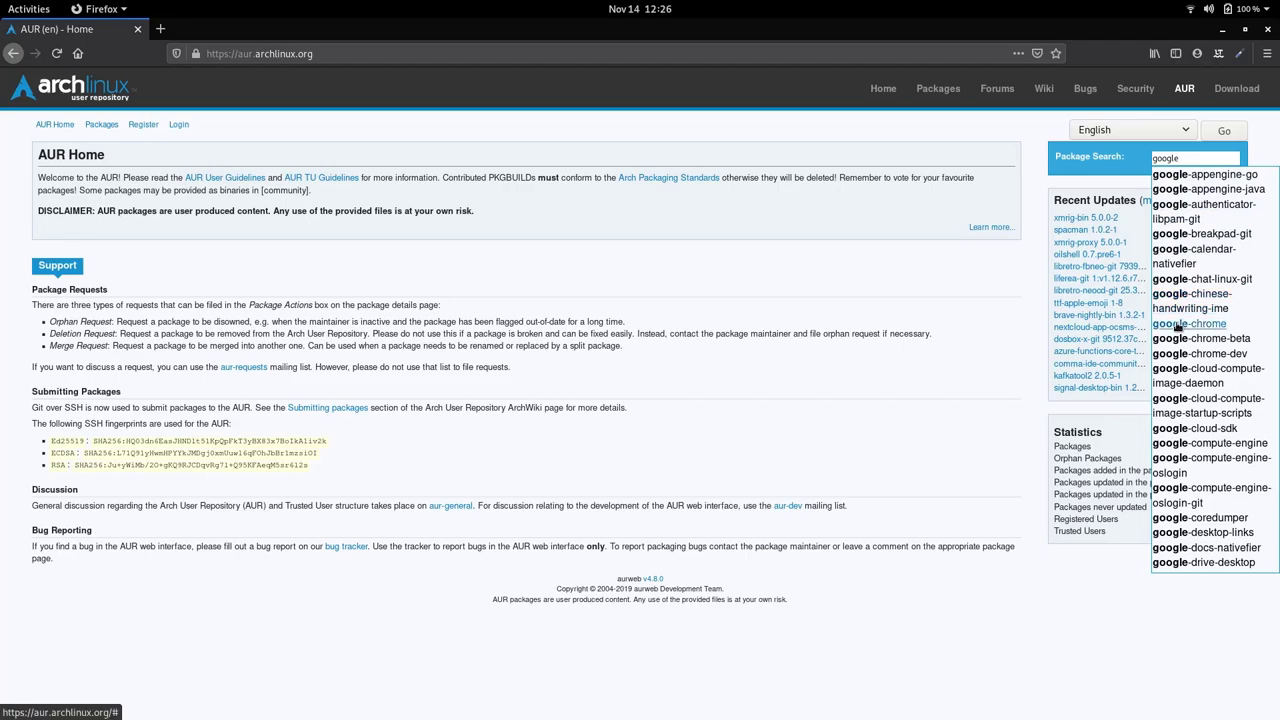
{"action": "left_click", "coordinate": [1189, 323]}
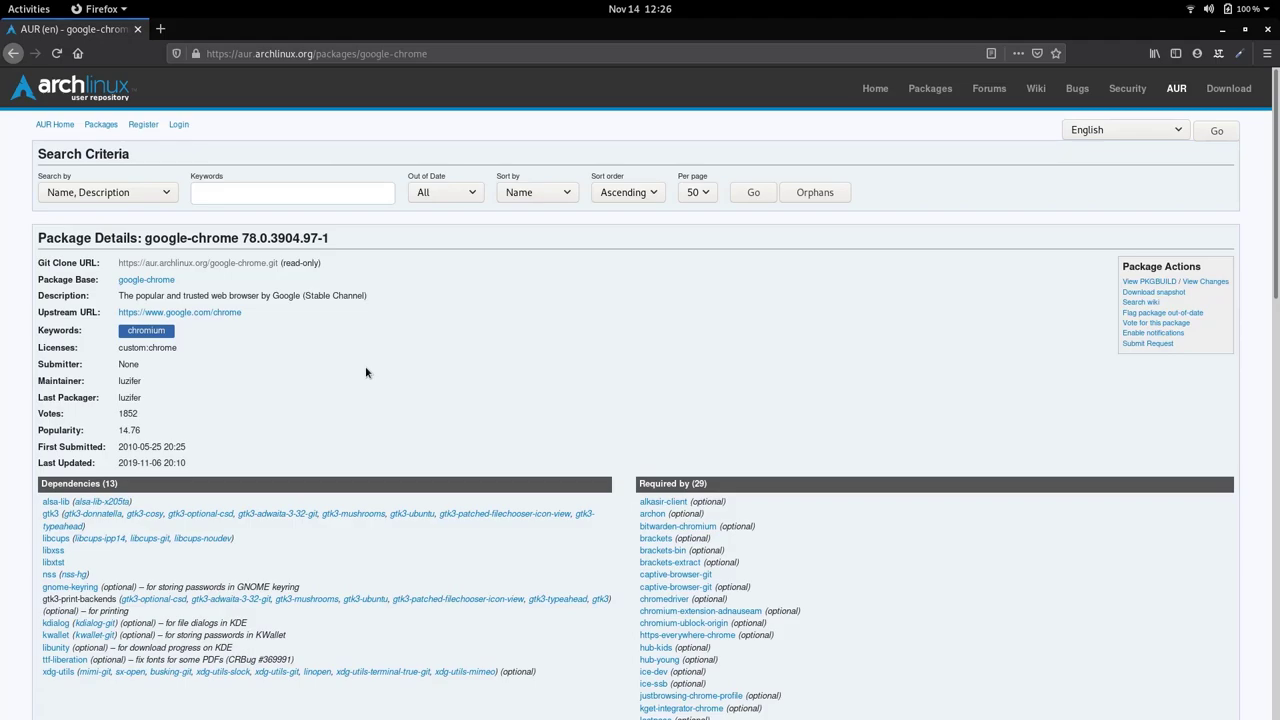
{"action": "mouse_move", "coordinate": [114, 473]}
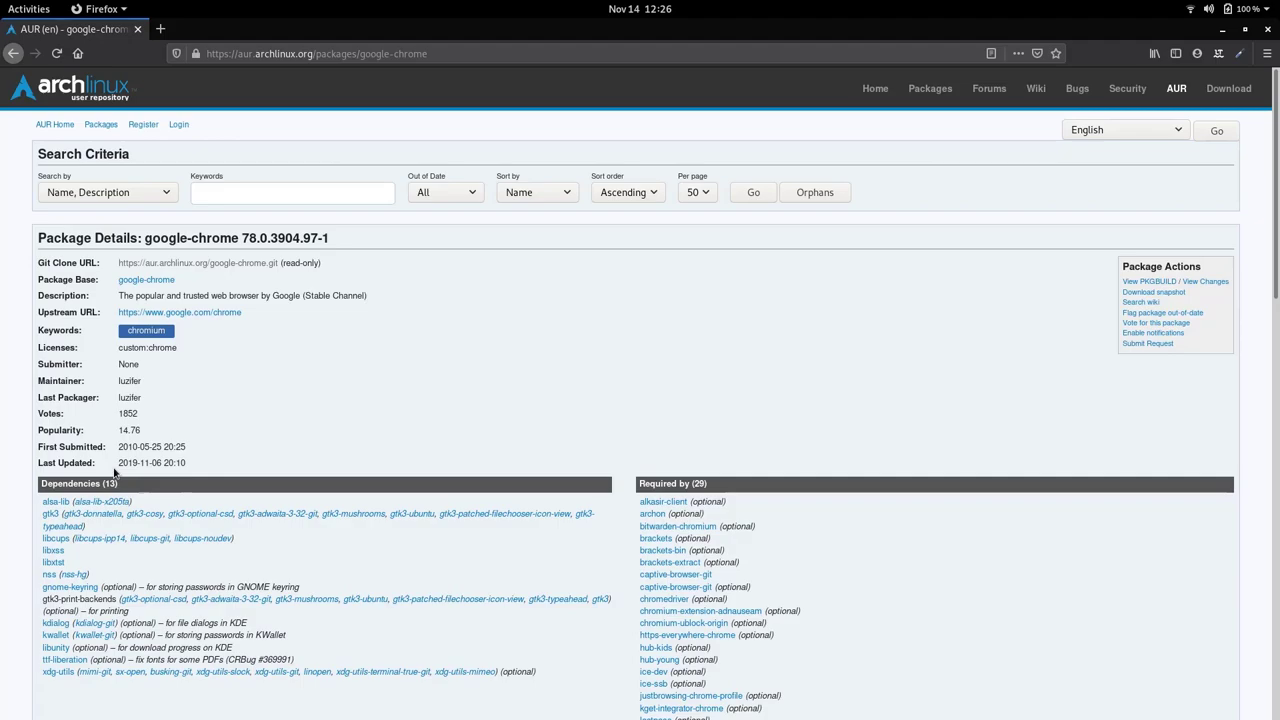
{"action": "mouse_move", "coordinate": [258, 464]}
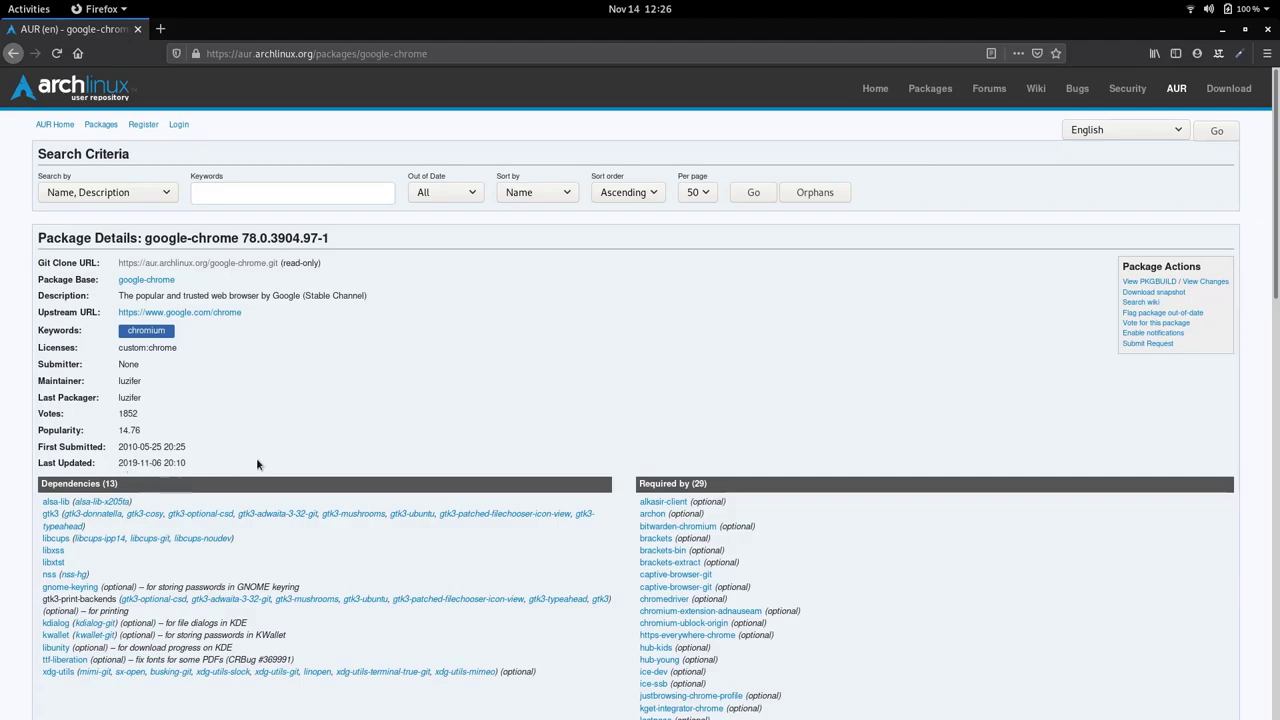
{"action": "mouse_move", "coordinate": [333, 452]}
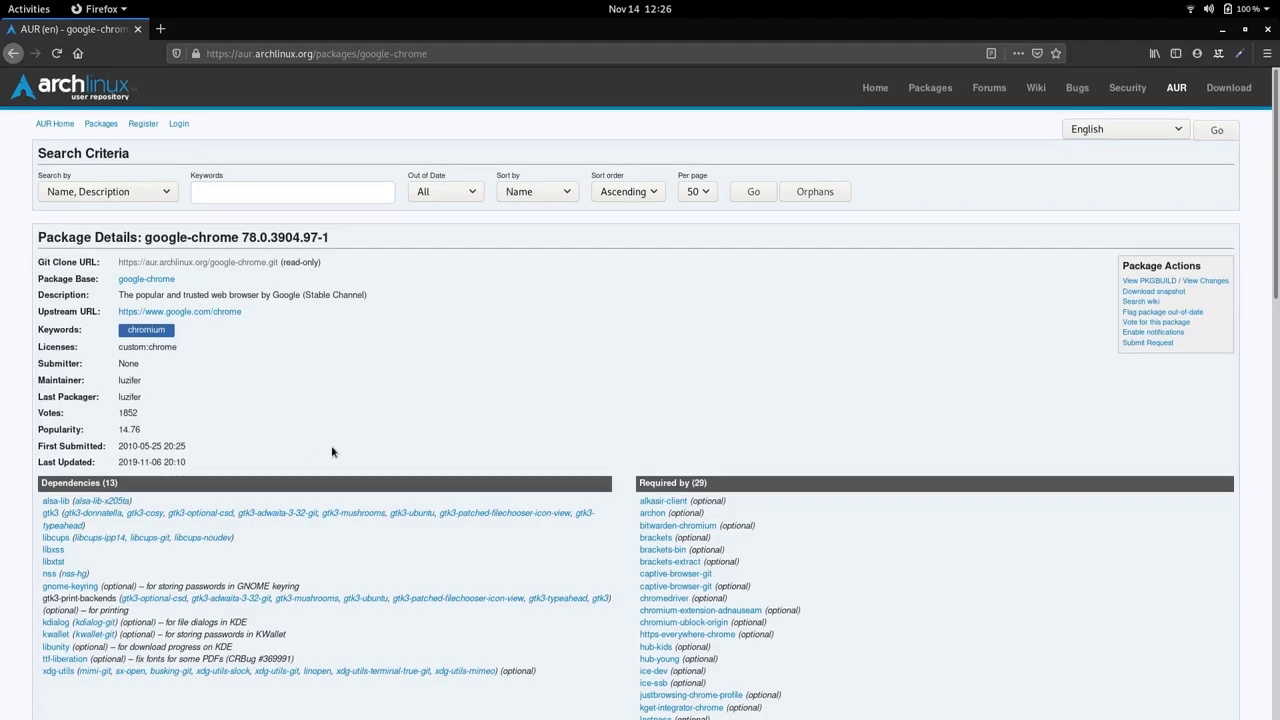
{"action": "scroll", "scroll_direction": "down", "scroll_amount": 3}
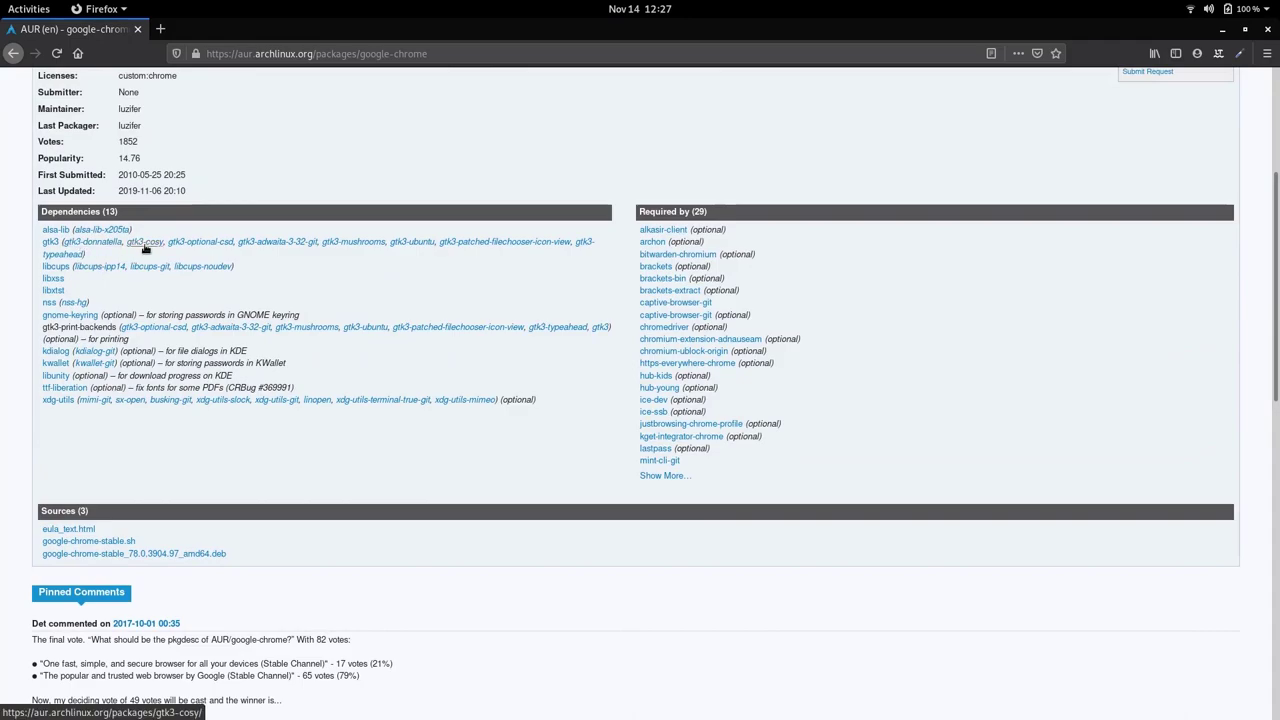
{"action": "mouse_move", "coordinate": [598, 235]}
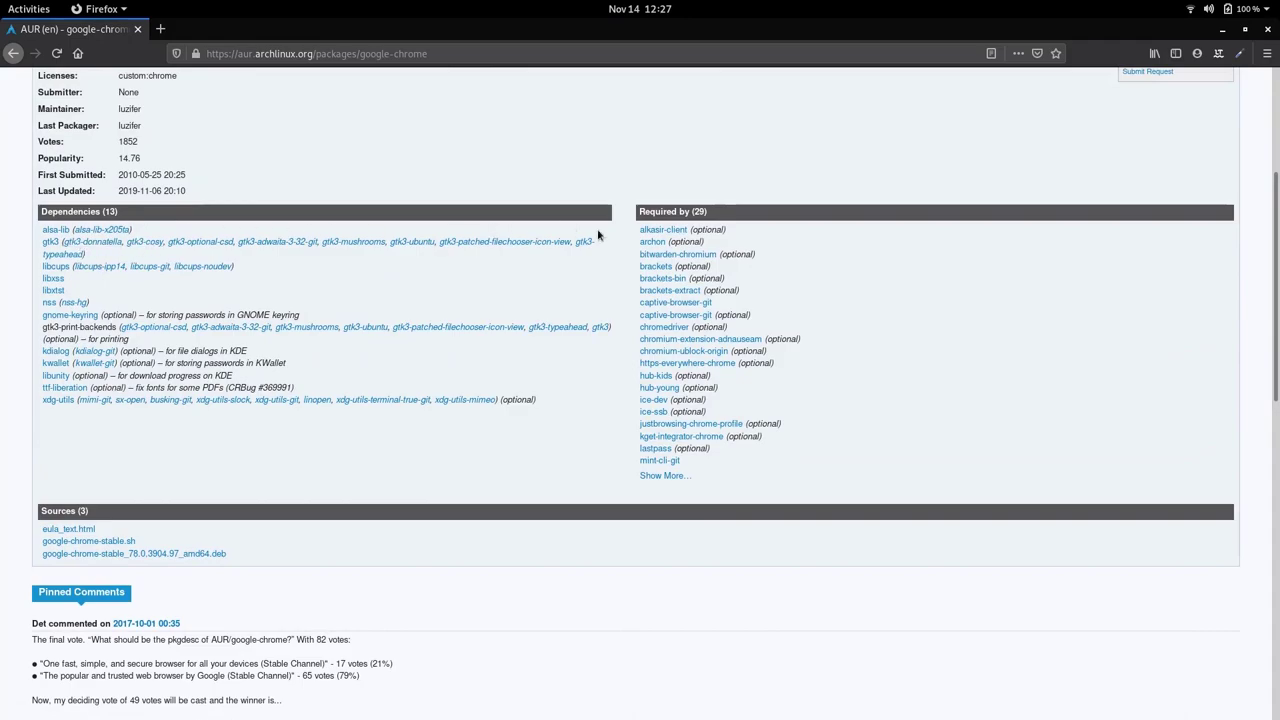
{"action": "scroll", "scroll_direction": "up", "scroll_amount": 3}
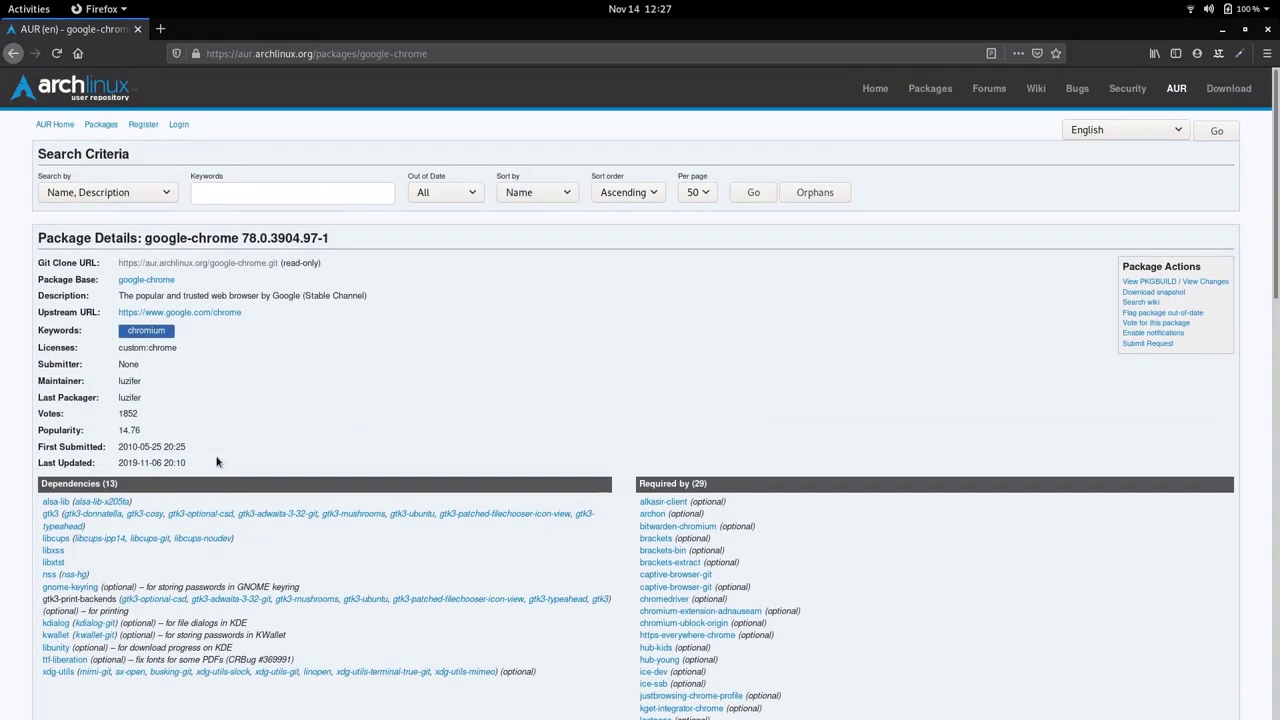
{"action": "mouse_move", "coordinate": [363, 430]}
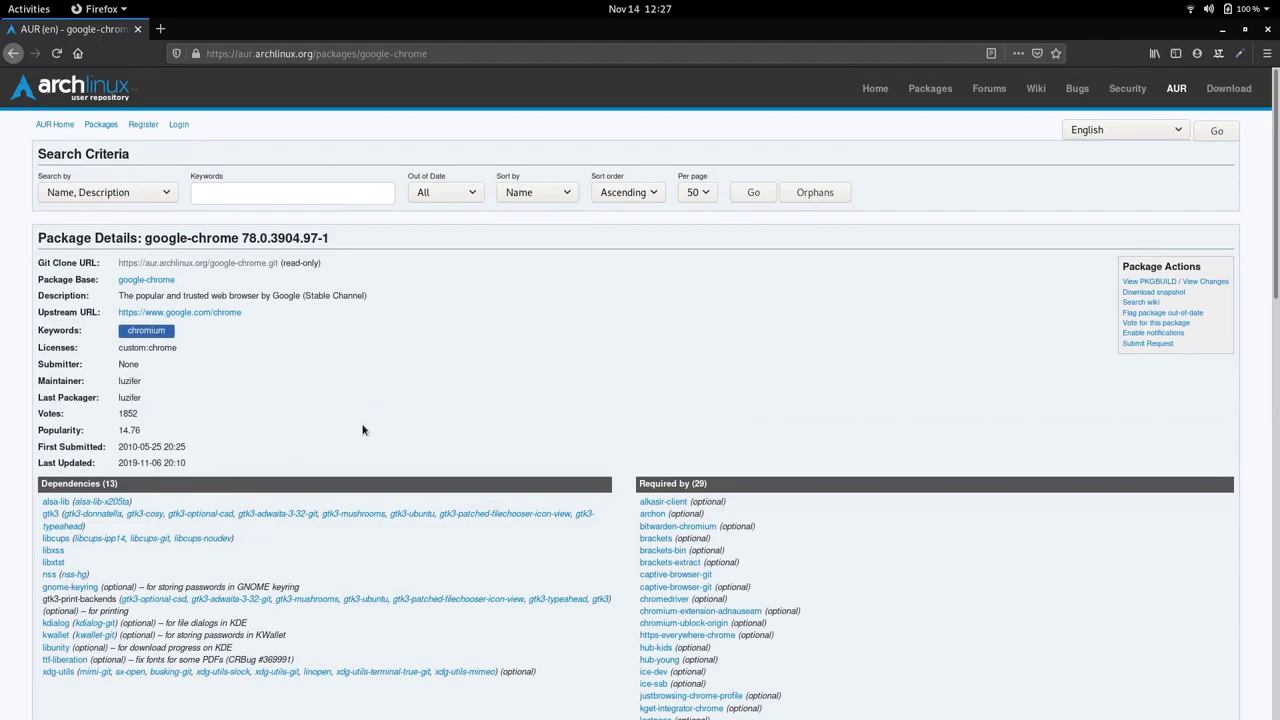
{"action": "mouse_move", "coordinate": [268, 403]}
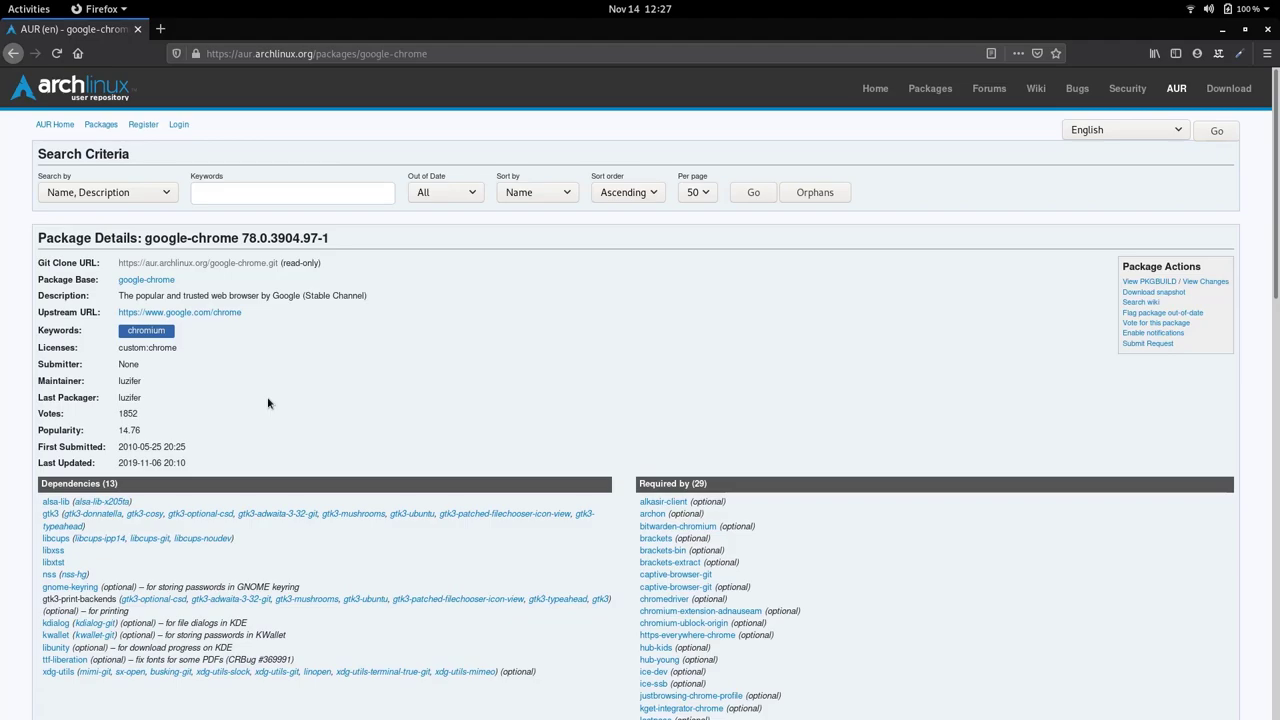
{"action": "mouse_move", "coordinate": [85, 267]}
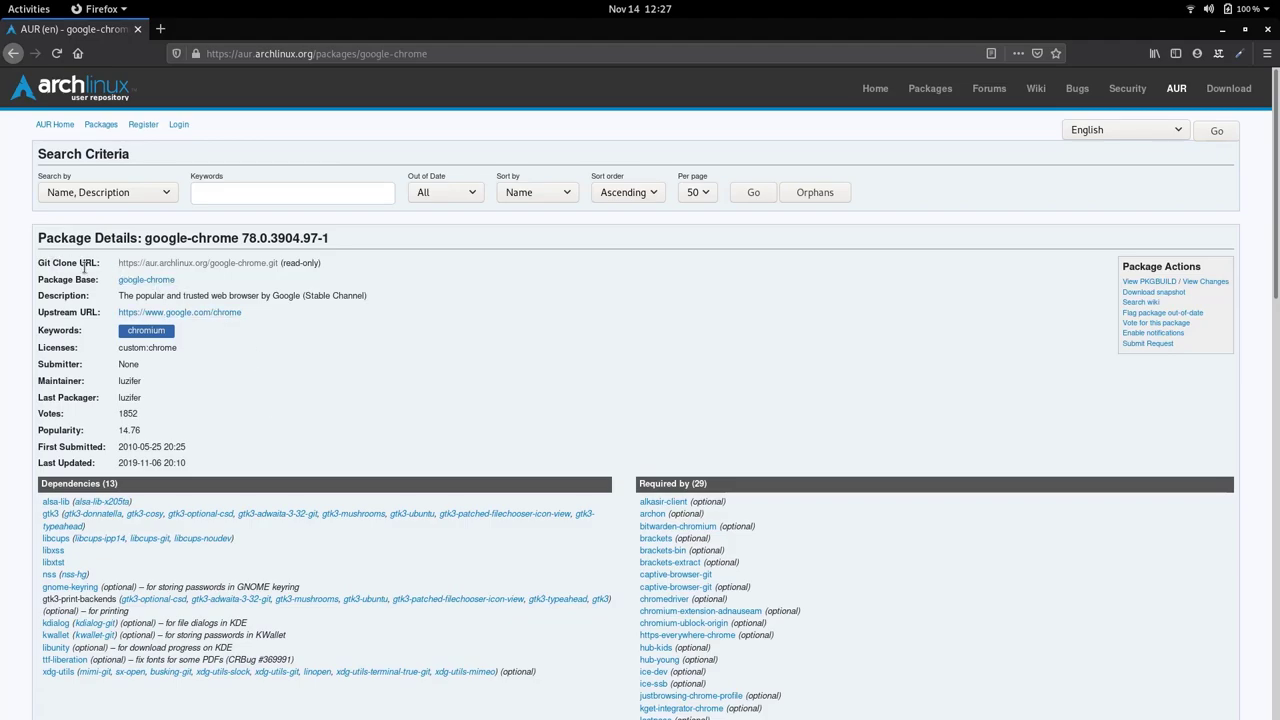
{"action": "mouse_move", "coordinate": [212, 268]}
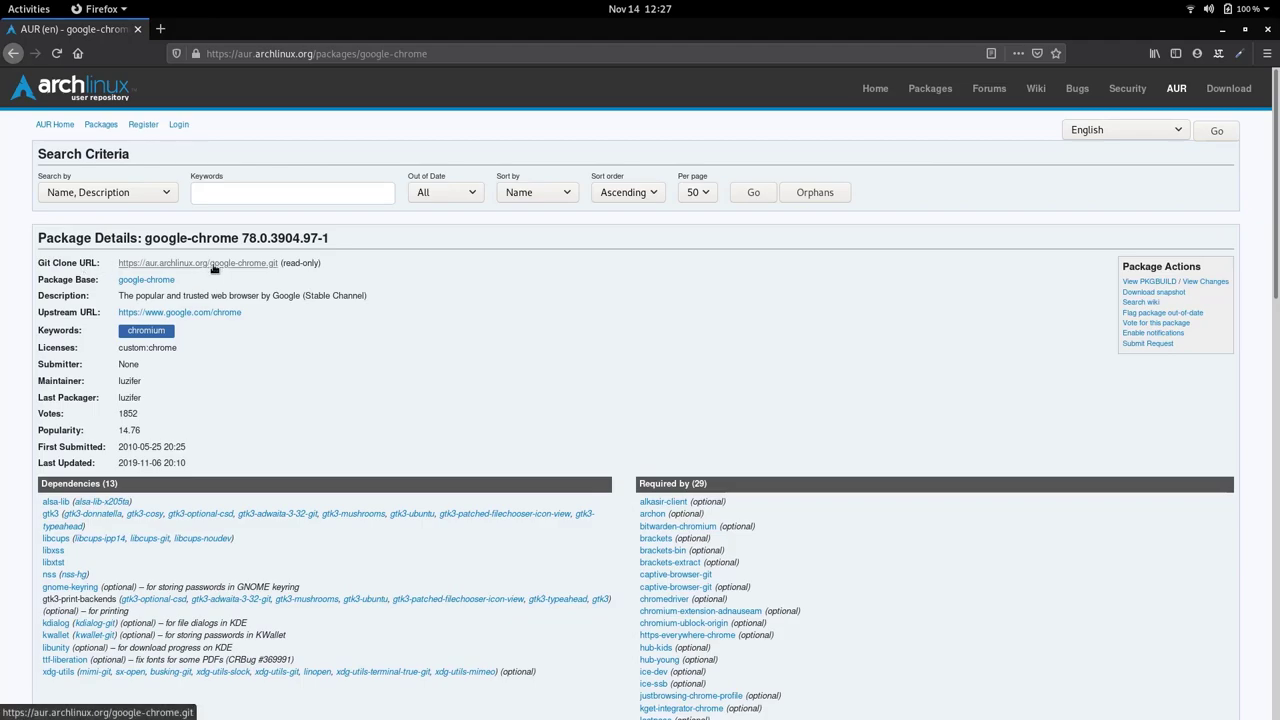
Return from the 404 to the google-chrome page and copy its Git Clone URL
{"action": "left_click", "coordinate": [196, 263]}
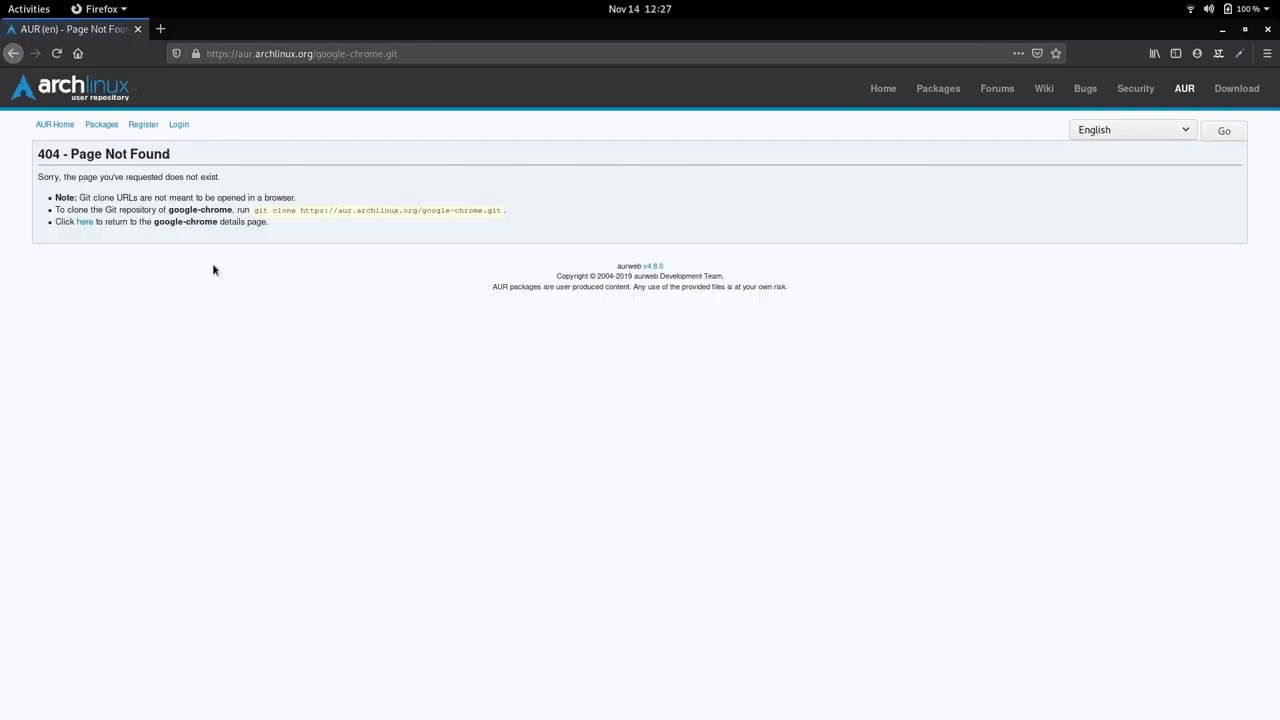
{"action": "mouse_move", "coordinate": [181, 280]}
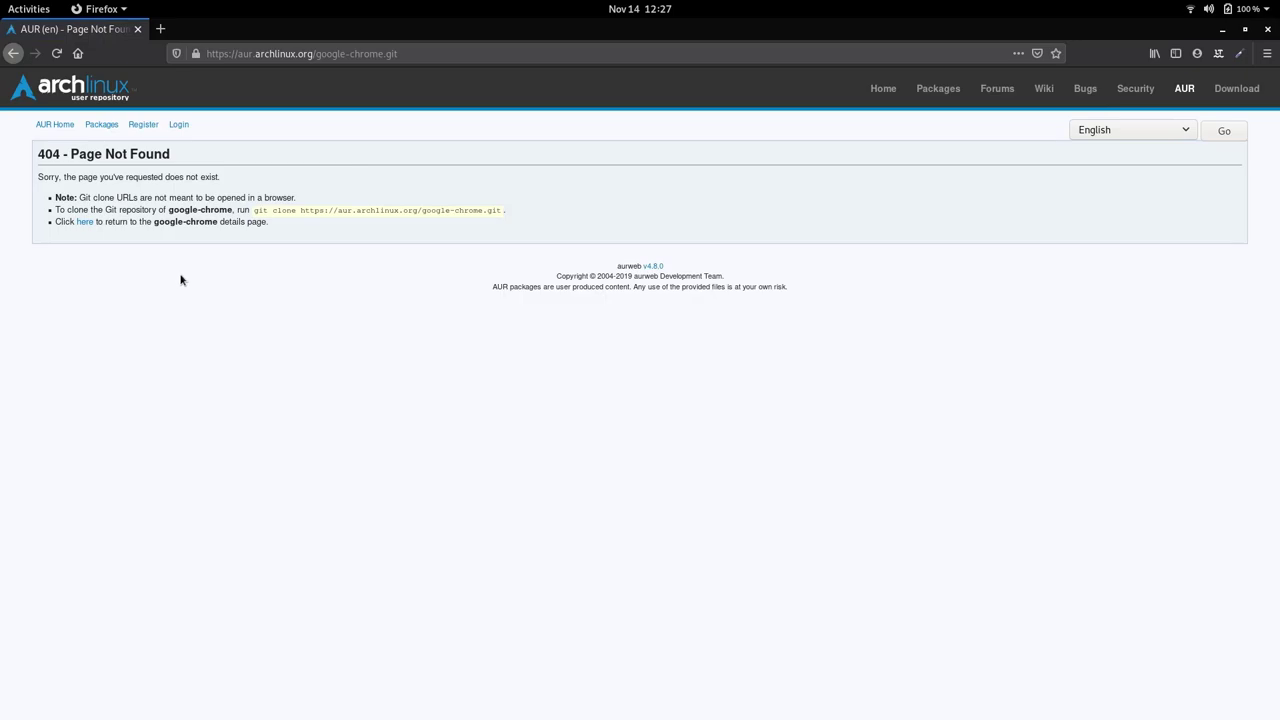
{"action": "mouse_move", "coordinate": [105, 140]}
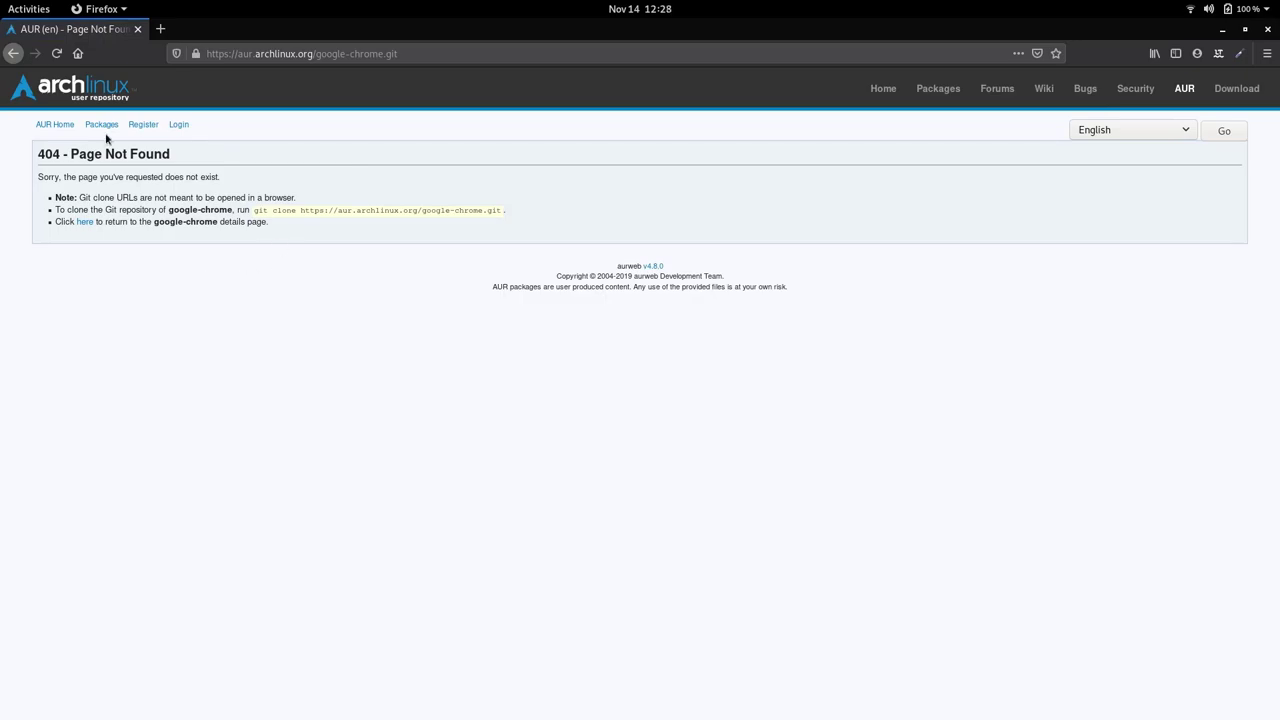
{"action": "left_click", "coordinate": [85, 221]}
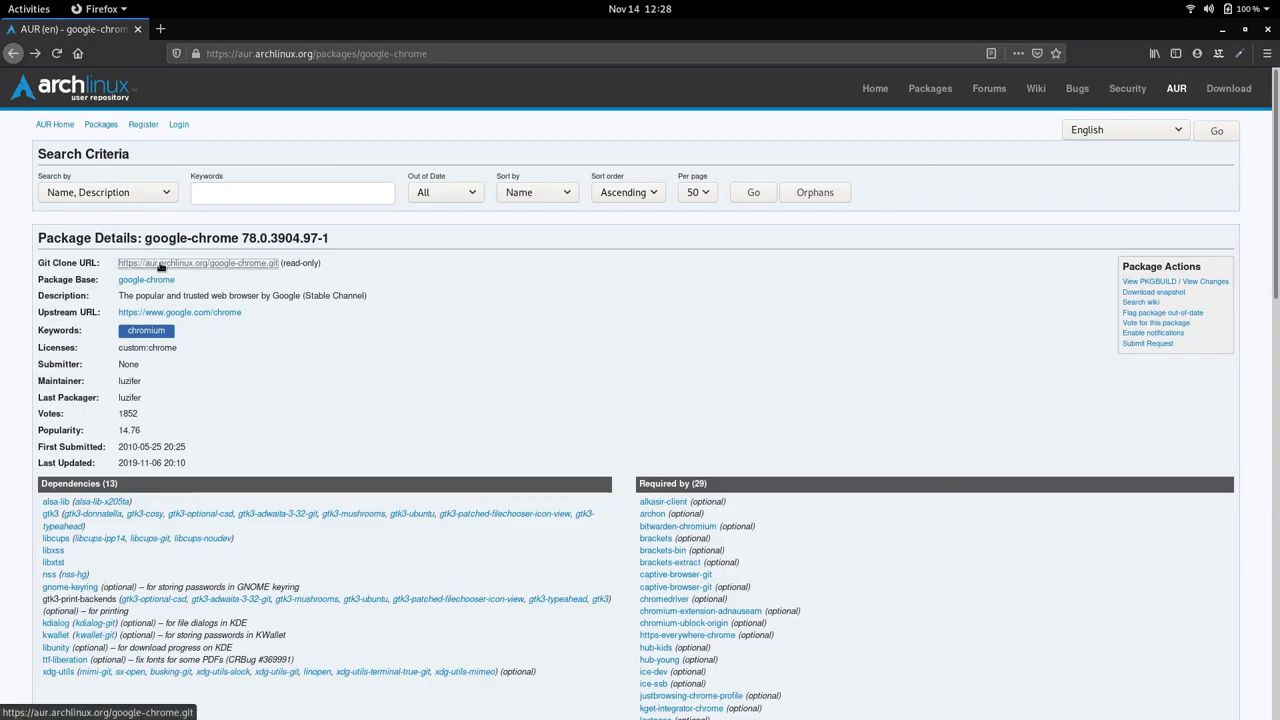
{"action": "right_click", "coordinate": [197, 262]}
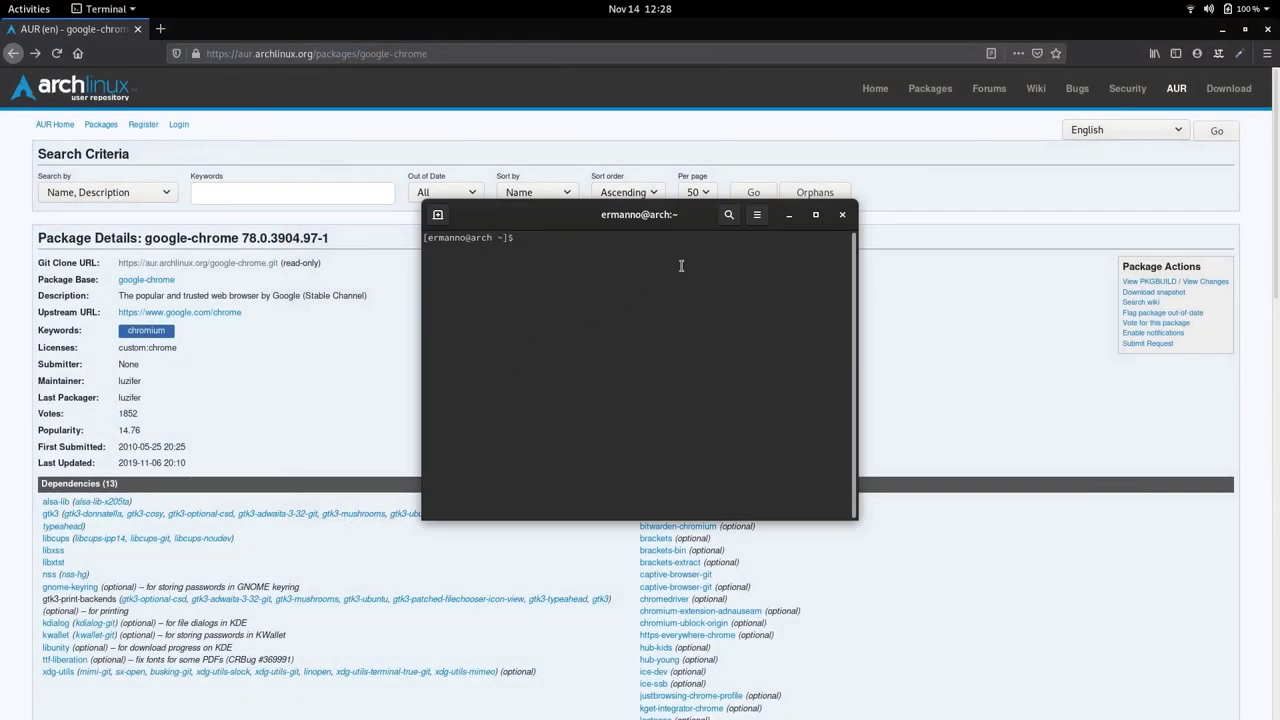
{"action": "left_click", "coordinate": [815, 214]}
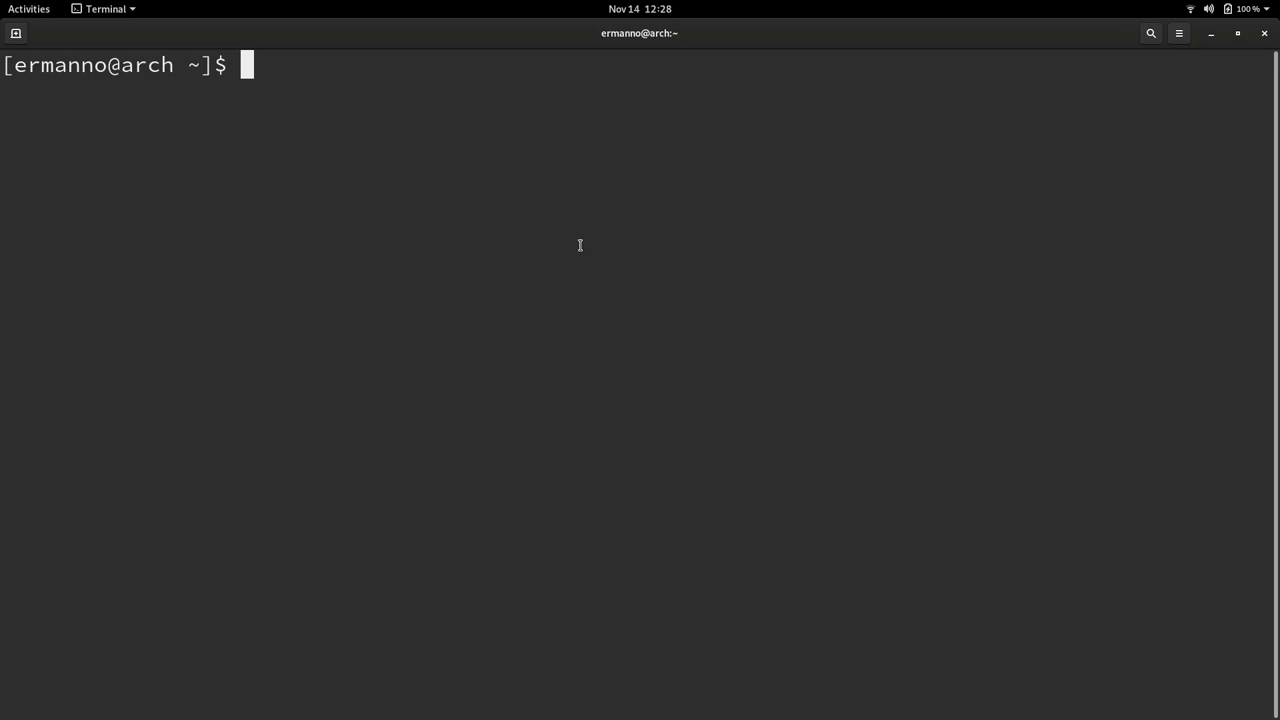
{"action": "type", "text": "git clone"}
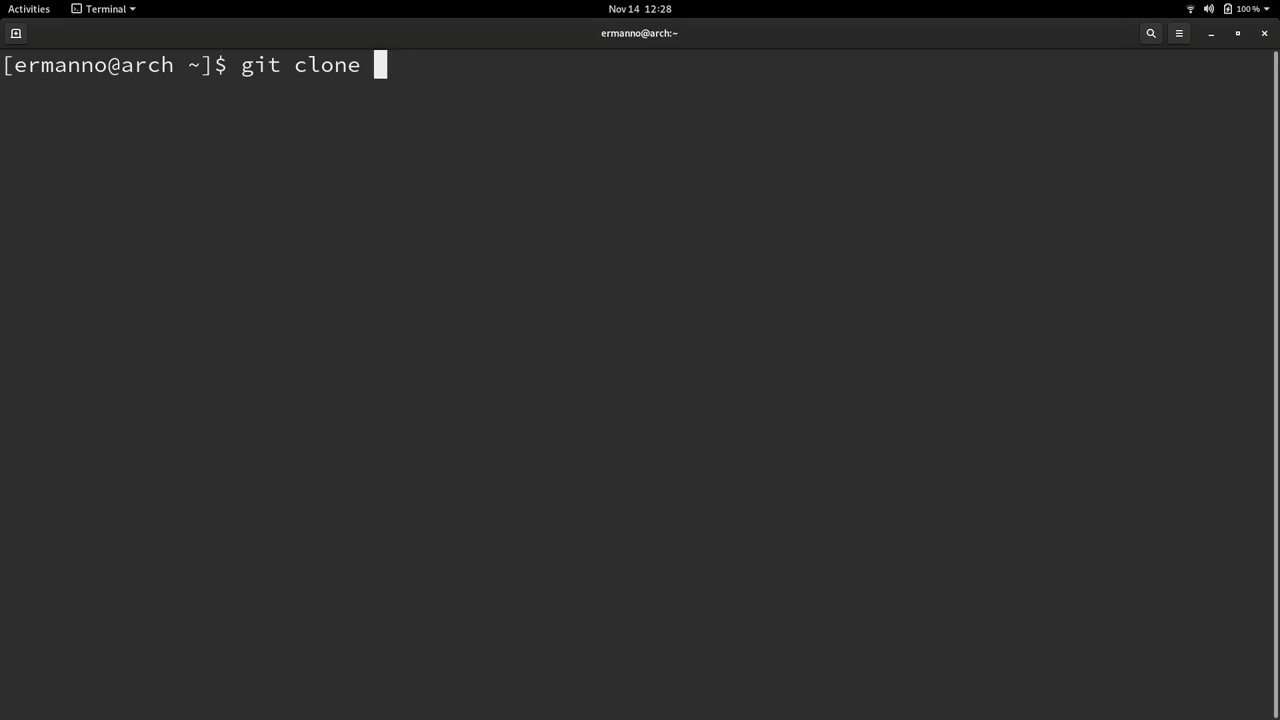
{"action": "type", "text": "https://aur.archlinux.org/google-chrome.git"}
{"action": "type", "text": "ls"}
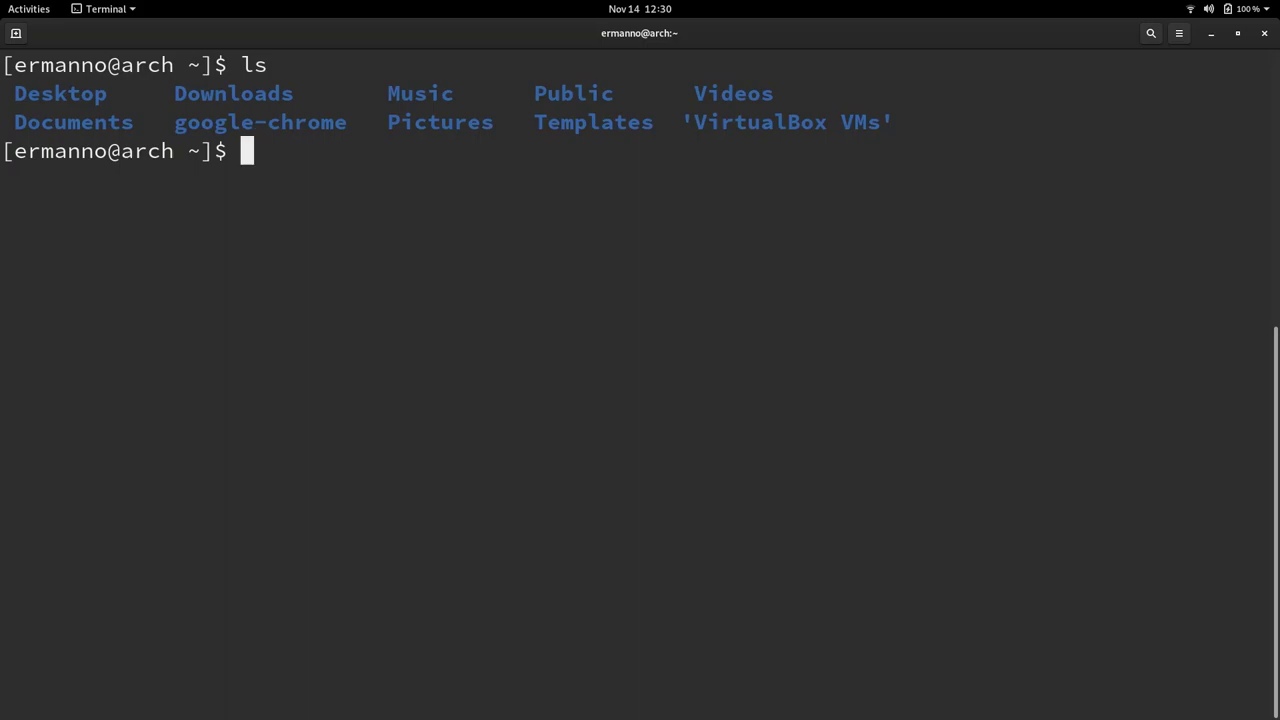
Change into google-chrome/ and list its files, showing PKGBUILD and install scripts
{"action": "type", "text": "cd google-chrome/"}
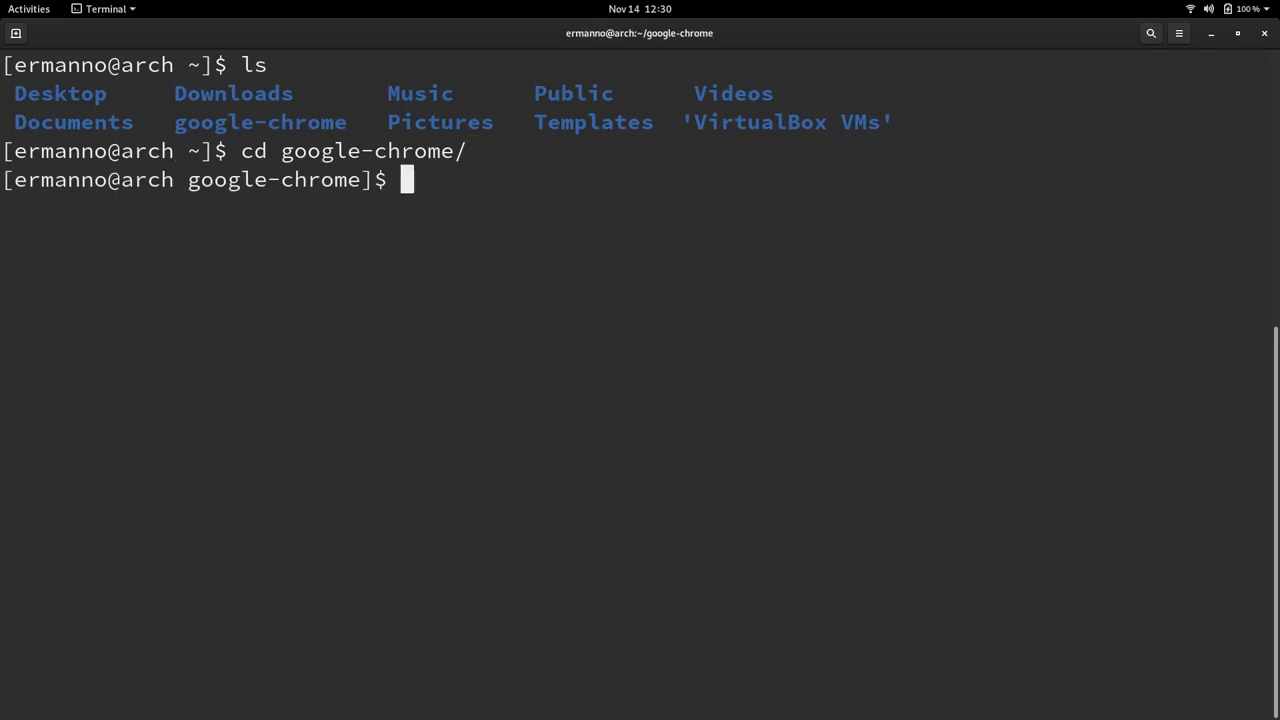
{"action": "type", "text": "ls"}
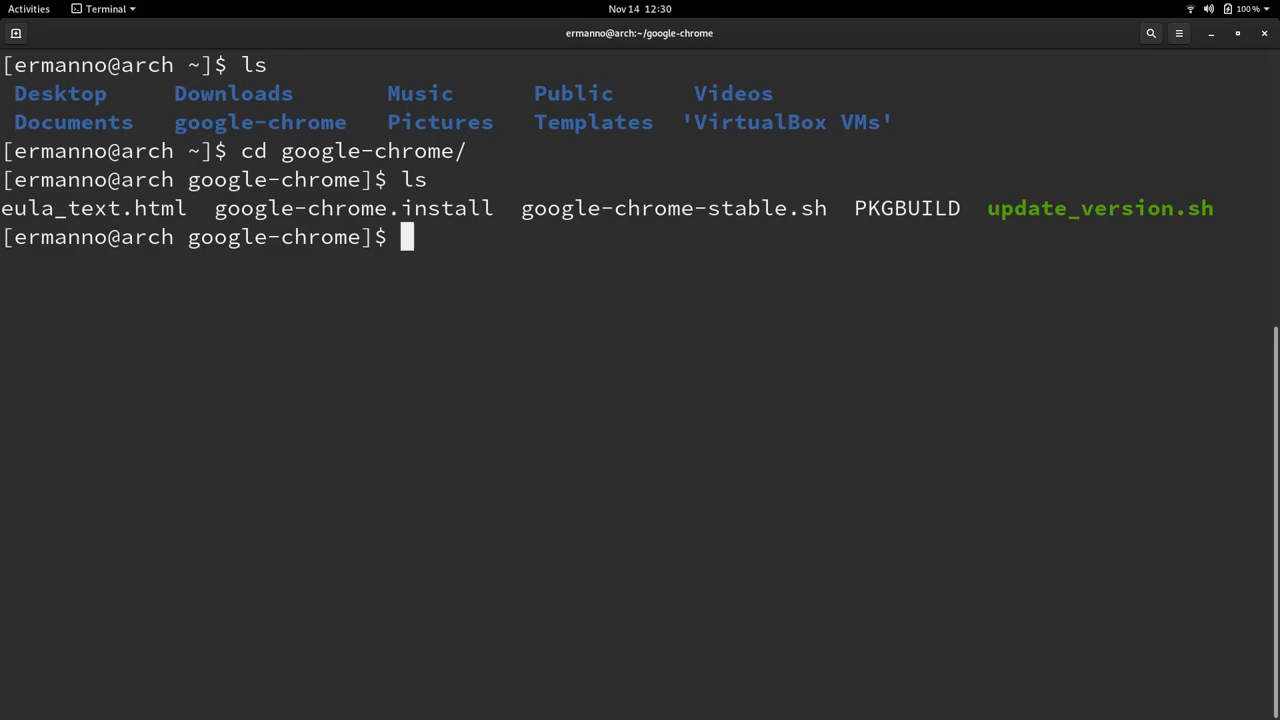
{"action": "type", "text": "make"}
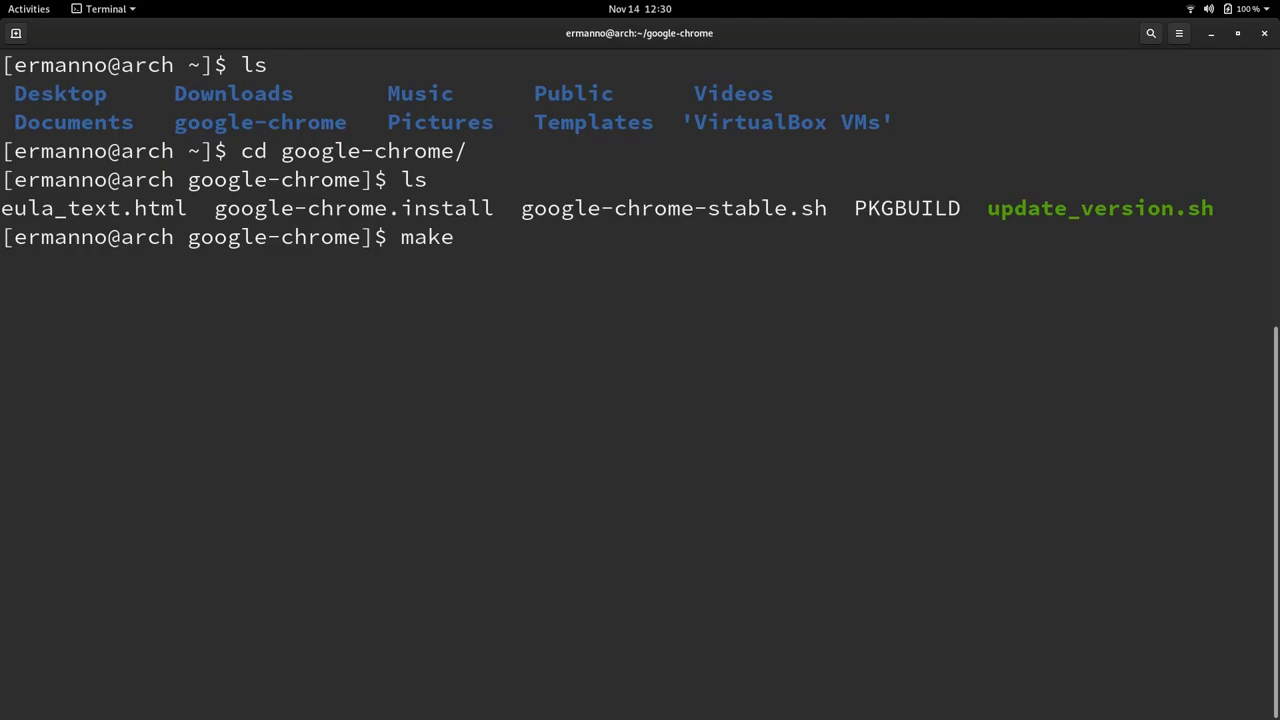
Run makepkg -si and confirm, building and installing the google-chrome package
{"action": "type", "text": "pkg"}
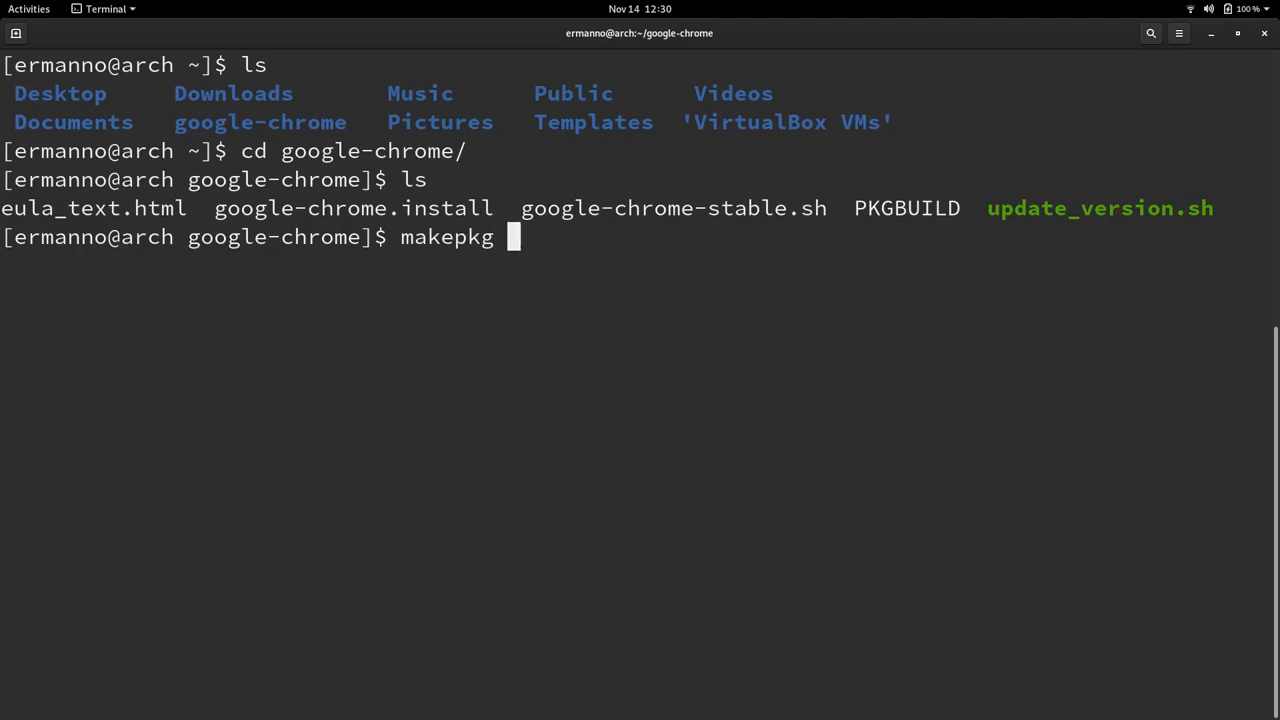
{"action": "type", "text": "-si"}
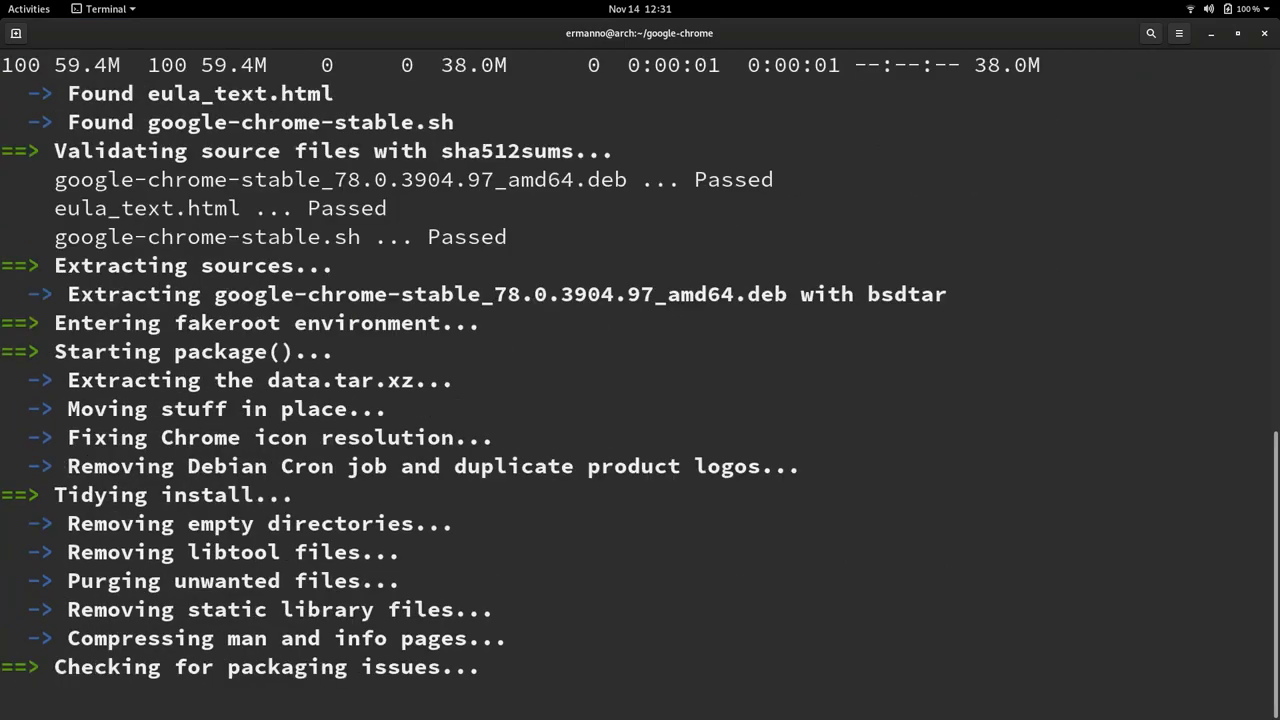
{"action": "scroll", "scroll_direction": "down", "scroll_amount": 3}
{"action": "type", "text": "chro"}
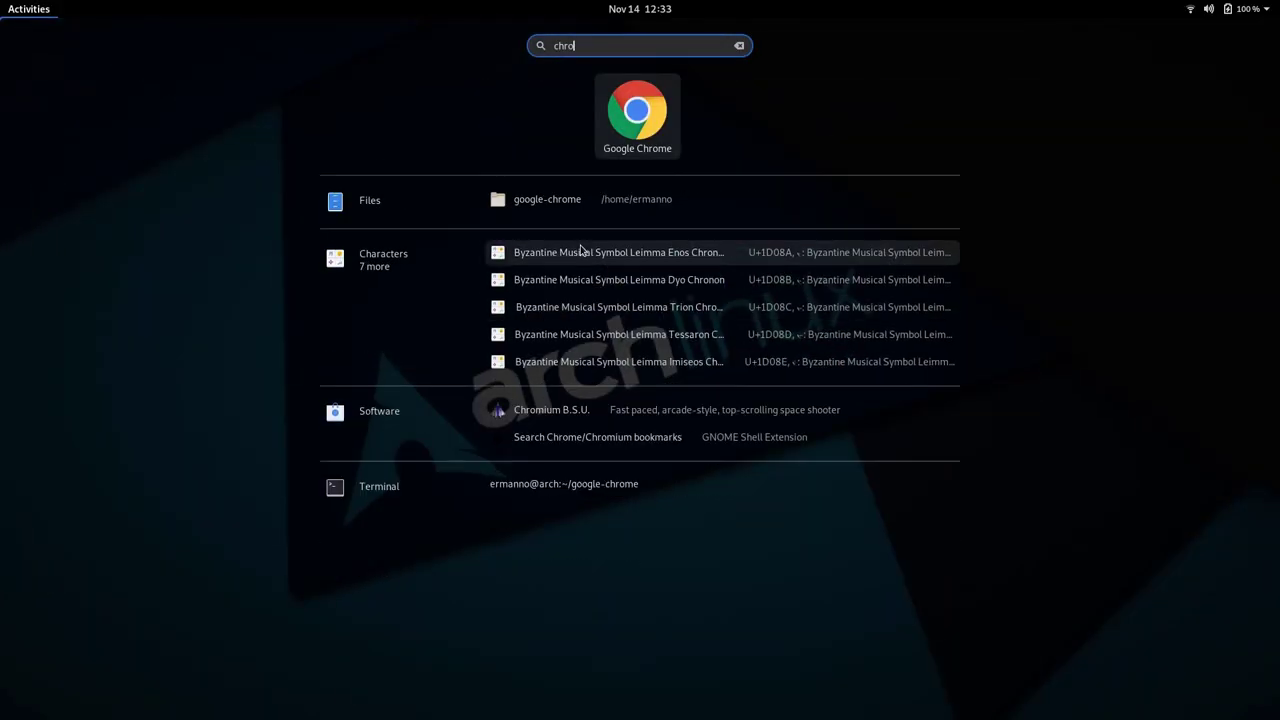
Return to the terminal and clear it, leaving a fresh prompt in google-chrome
{"action": "left_click", "coordinate": [637, 110]}
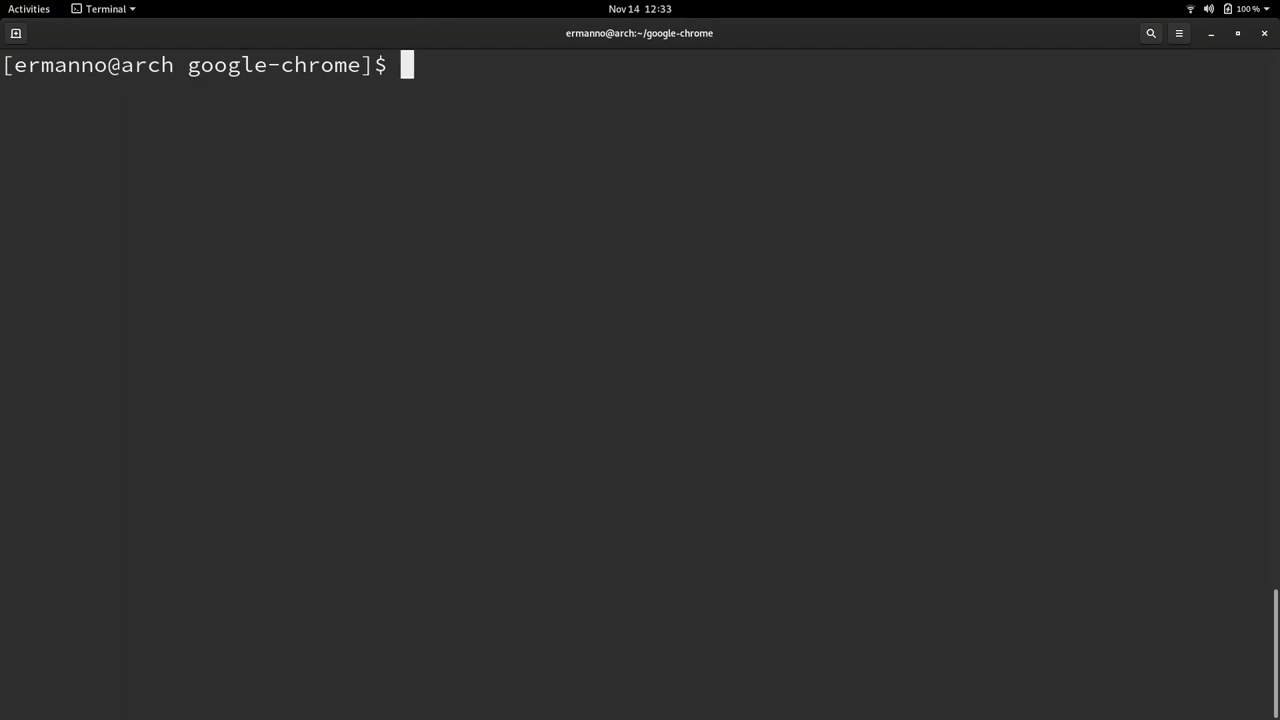
Run sudo pacman -R google-chrome and confirm, then search 'chr' in Activities
{"action": "type", "text": "sudo pac"}
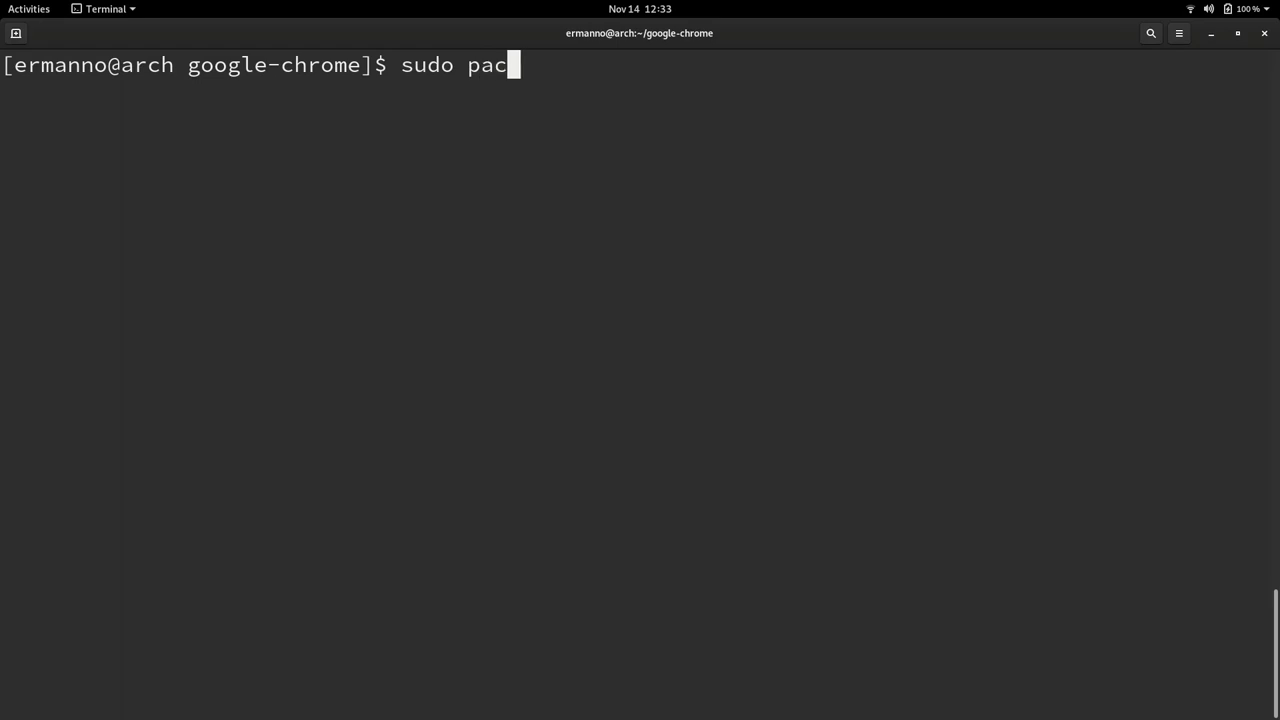
{"action": "type", "text": "man -"}
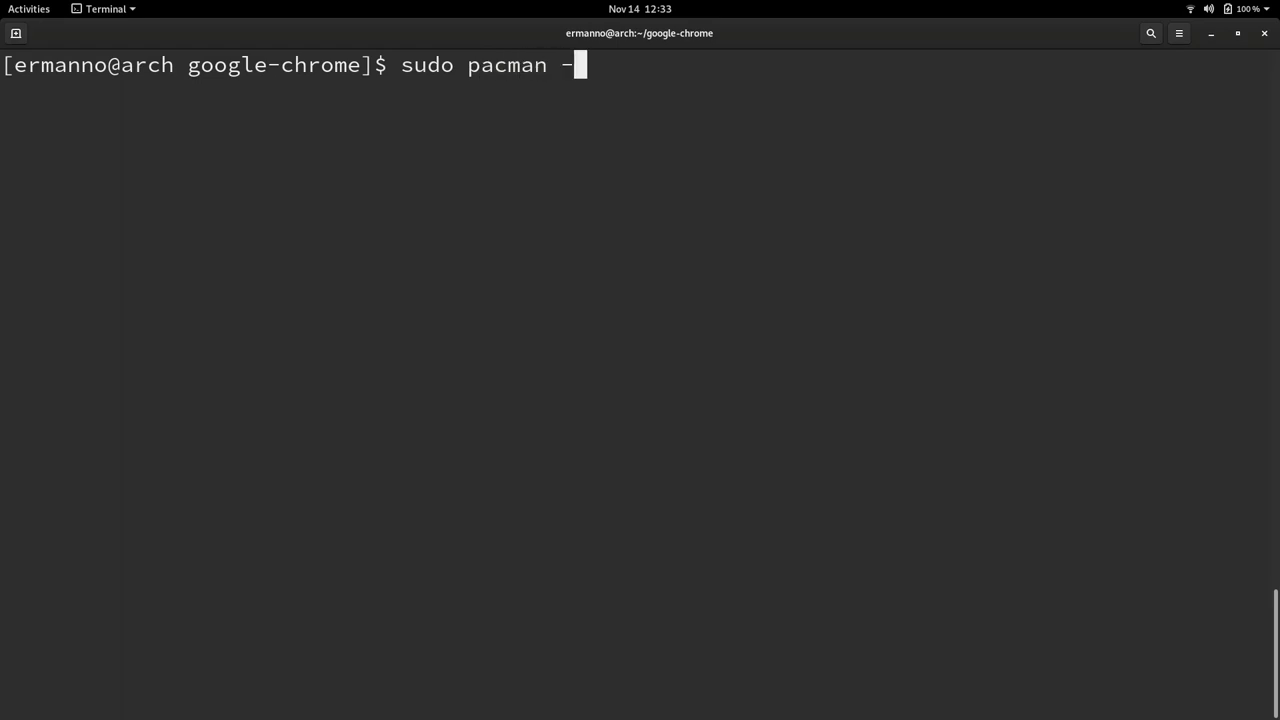
{"action": "type", "text": "R"}
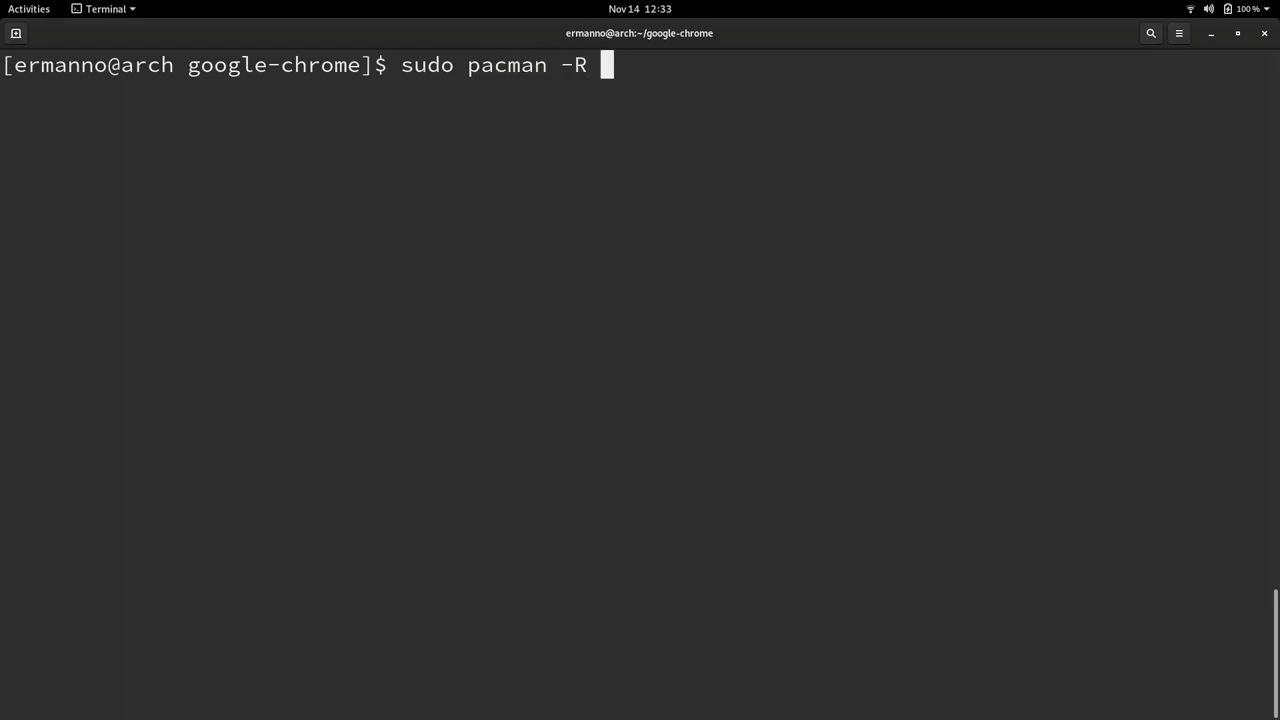
{"action": "type", "text": "g"}
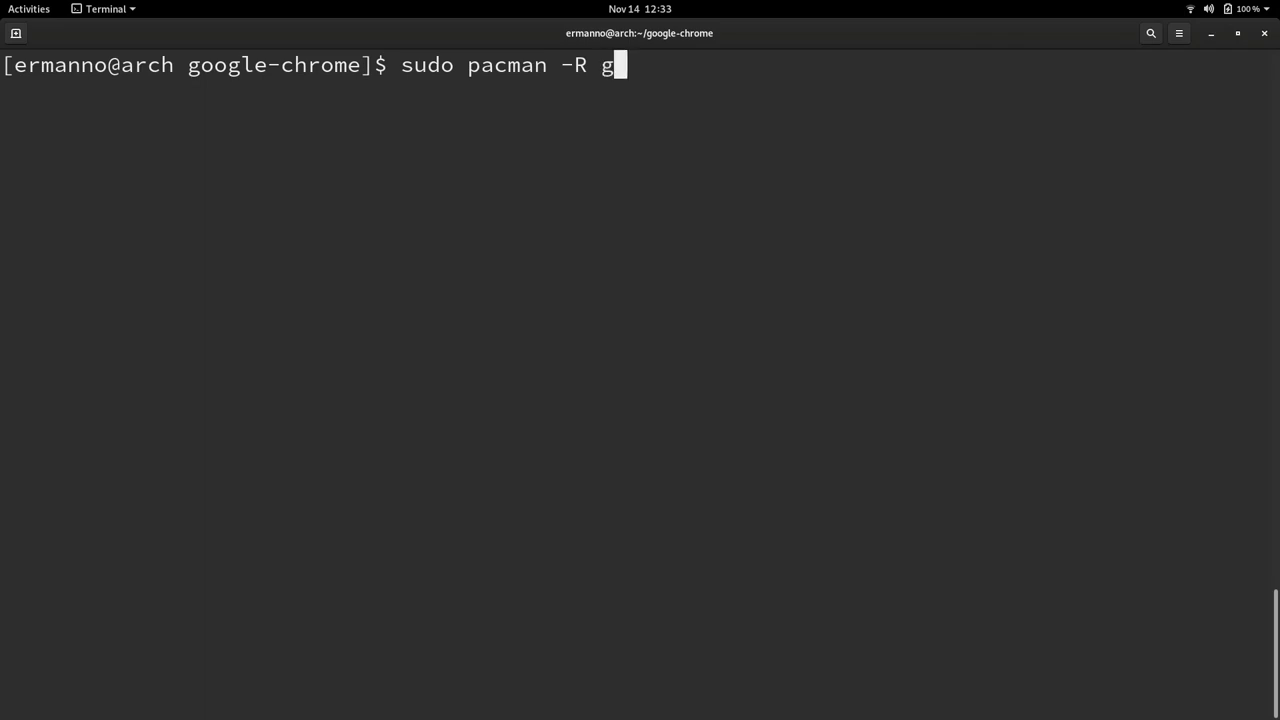
{"action": "type", "text": "oogle-chrome"}
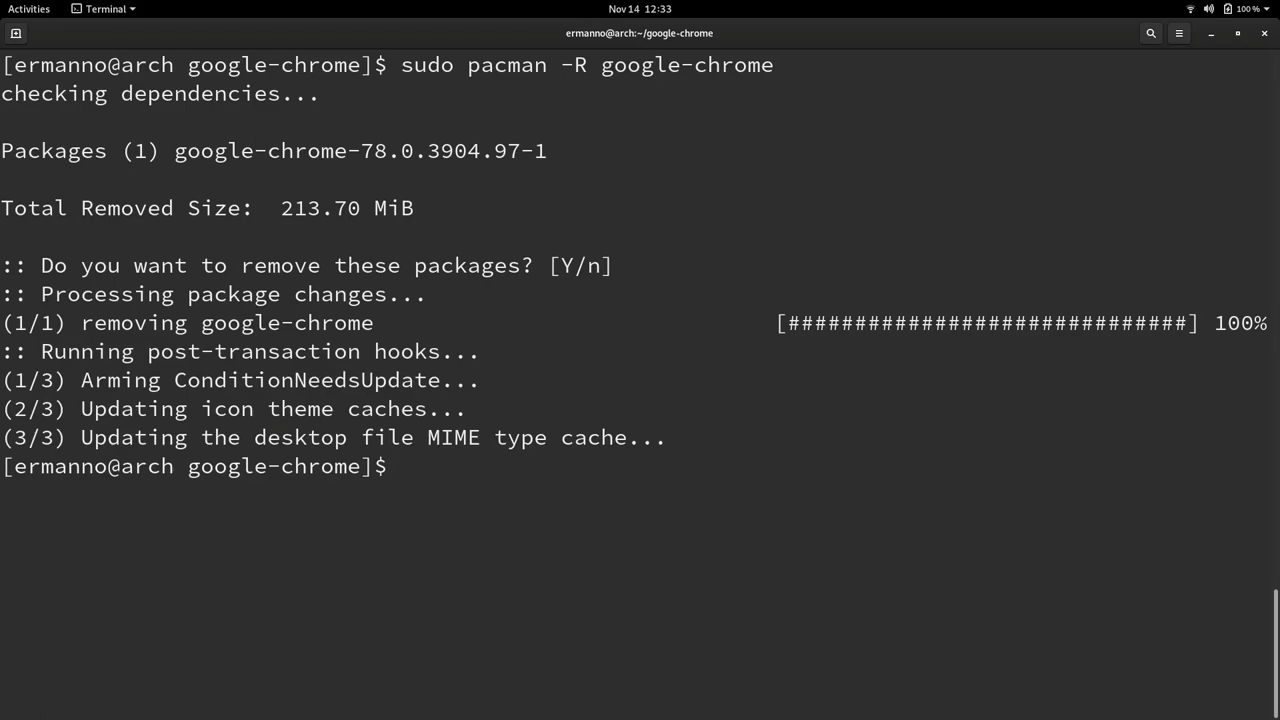
{"action": "type", "text": "chr"}
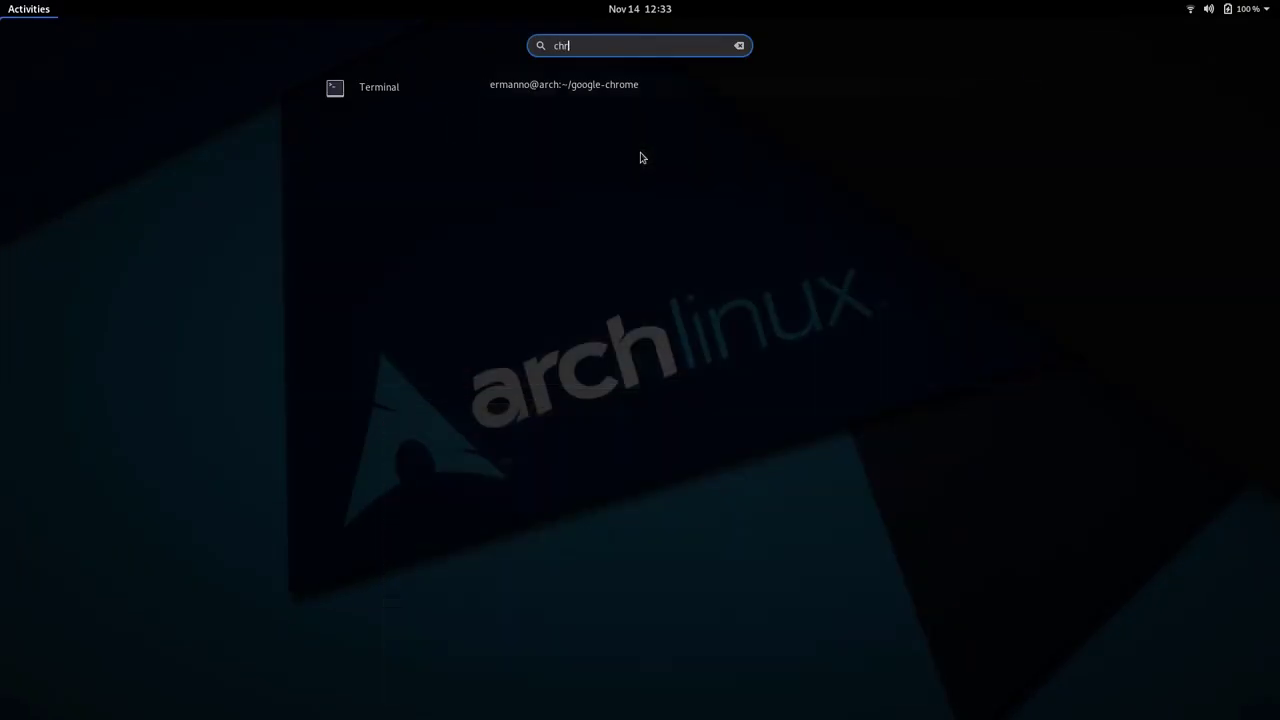
Search 'chrome' in Activities, finding only the leftover google-chrome folder, and close Files
{"action": "type", "text": "ome"}
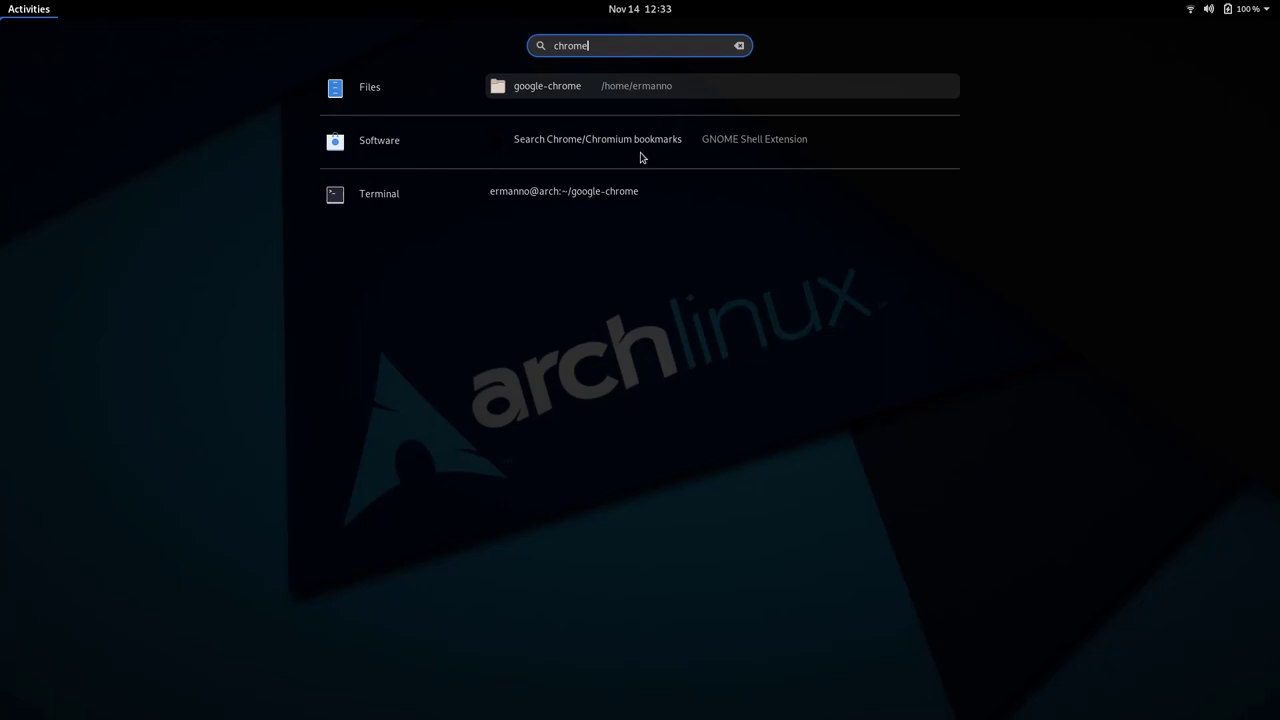
{"action": "mouse_move", "coordinate": [565, 88]}
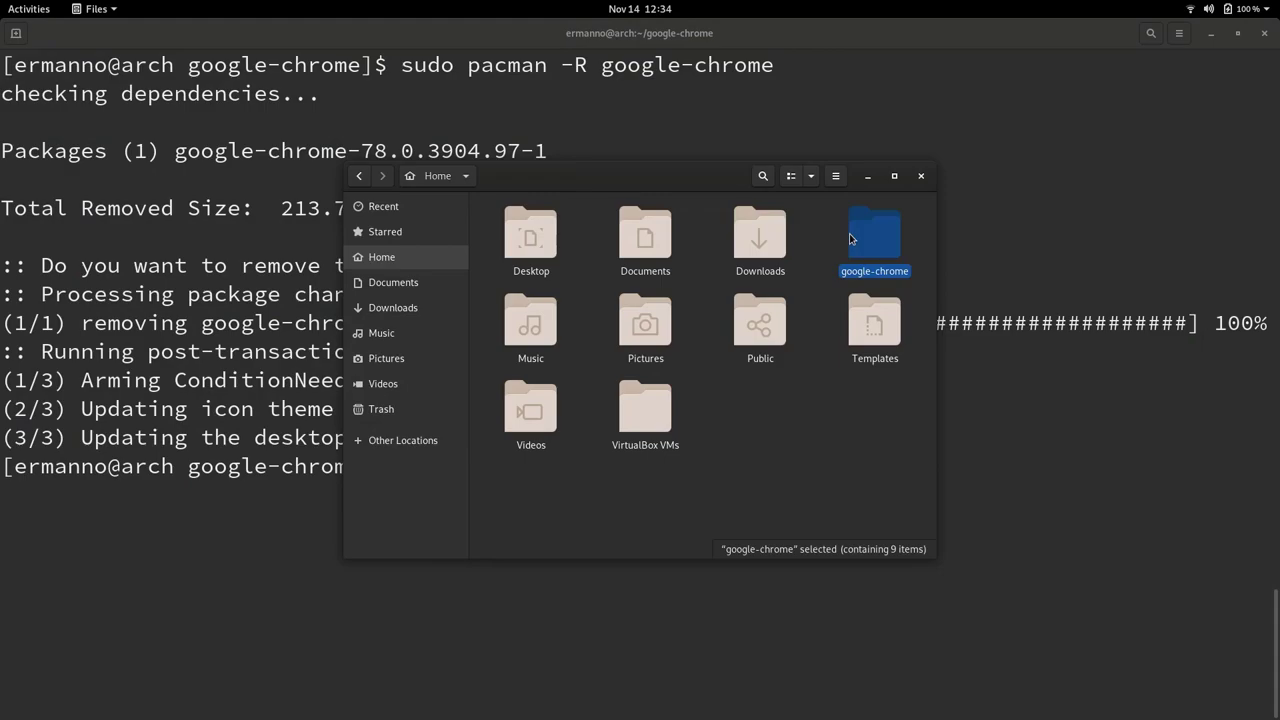
{"action": "left_click", "coordinate": [920, 176]}
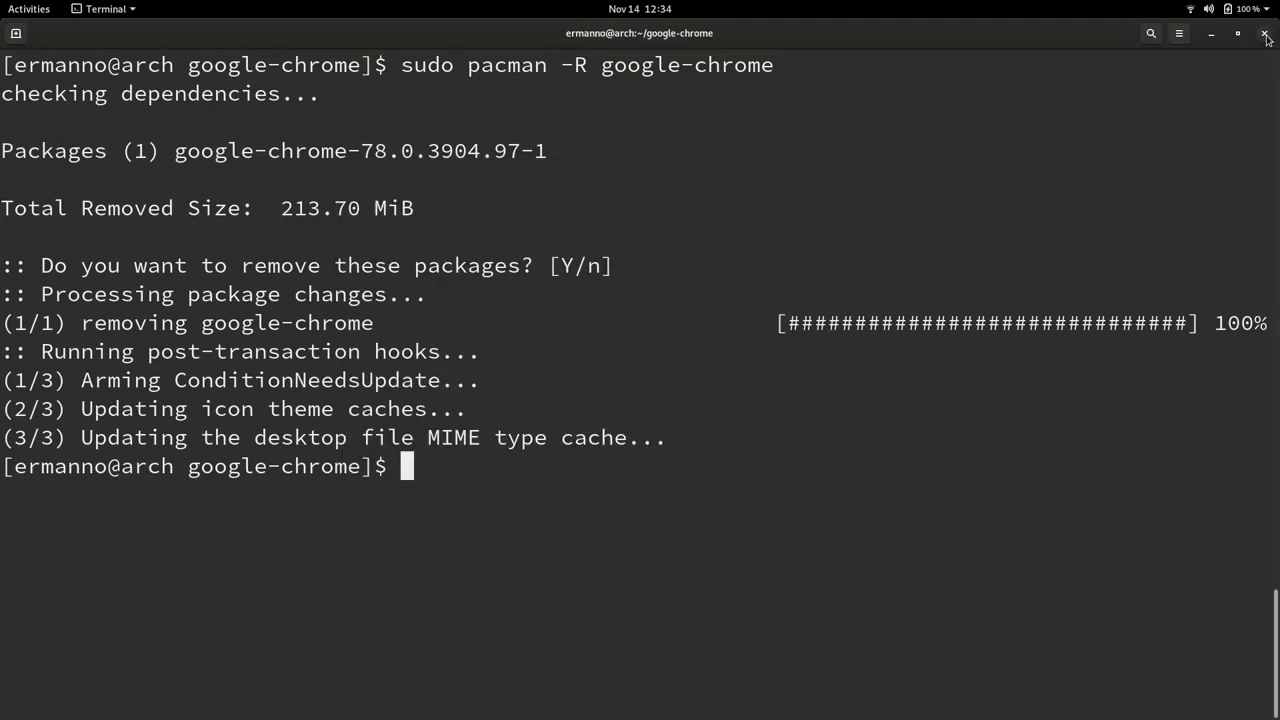